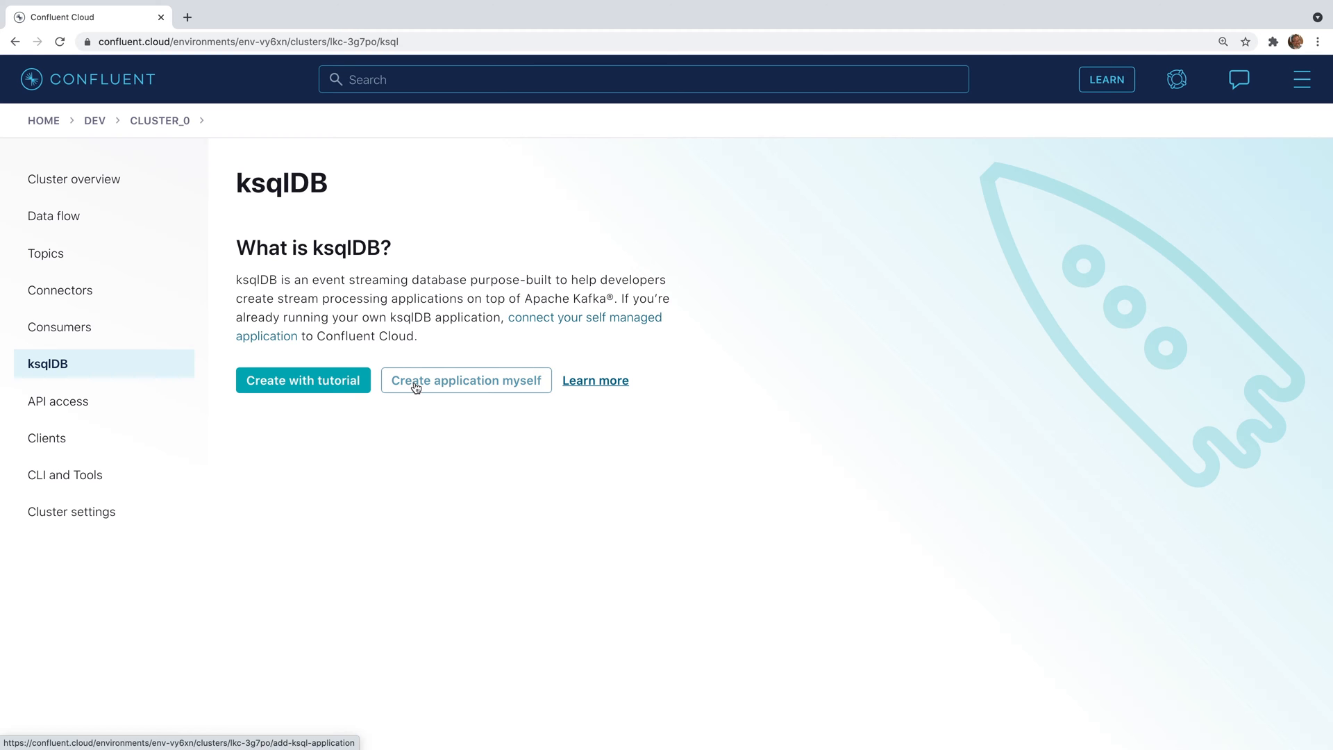
- Build the ksqlDB_demo application manually with Global access and 4 streaming units, then launch it
left_click(465, 380)
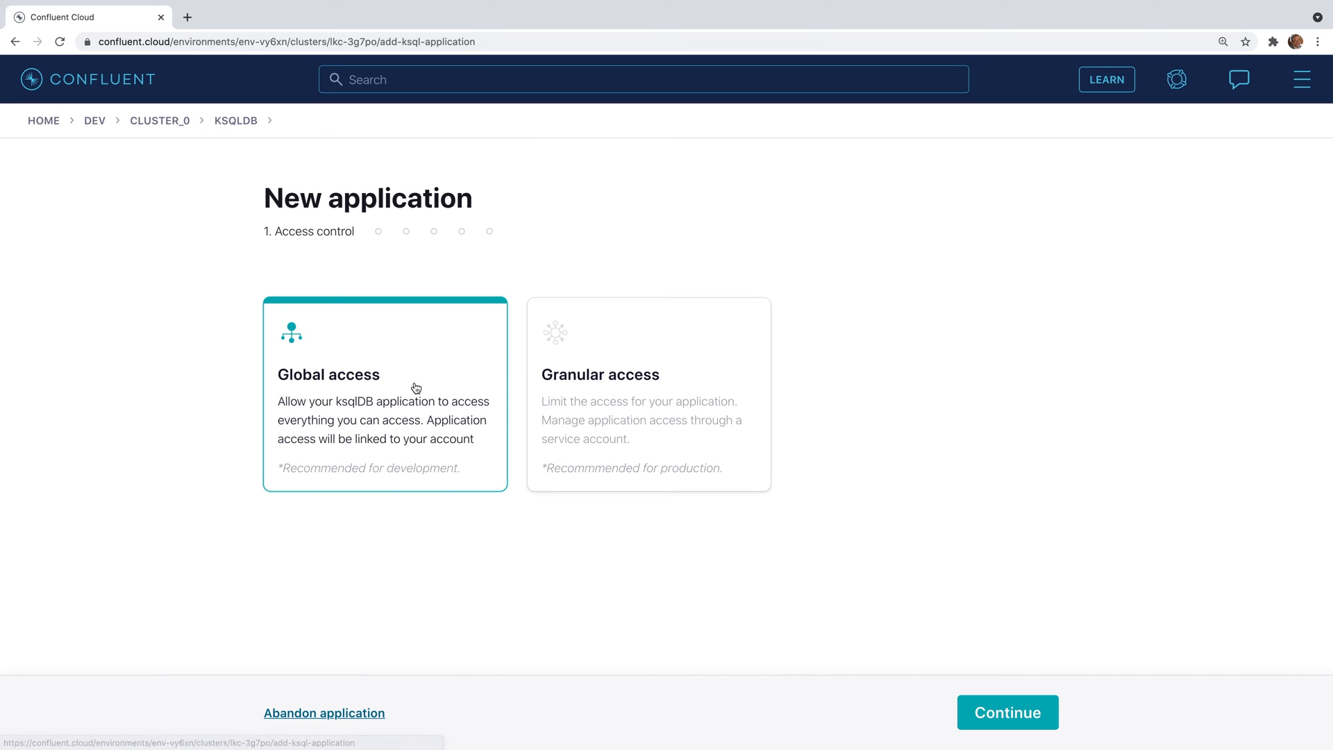
mouse_move(584, 409)
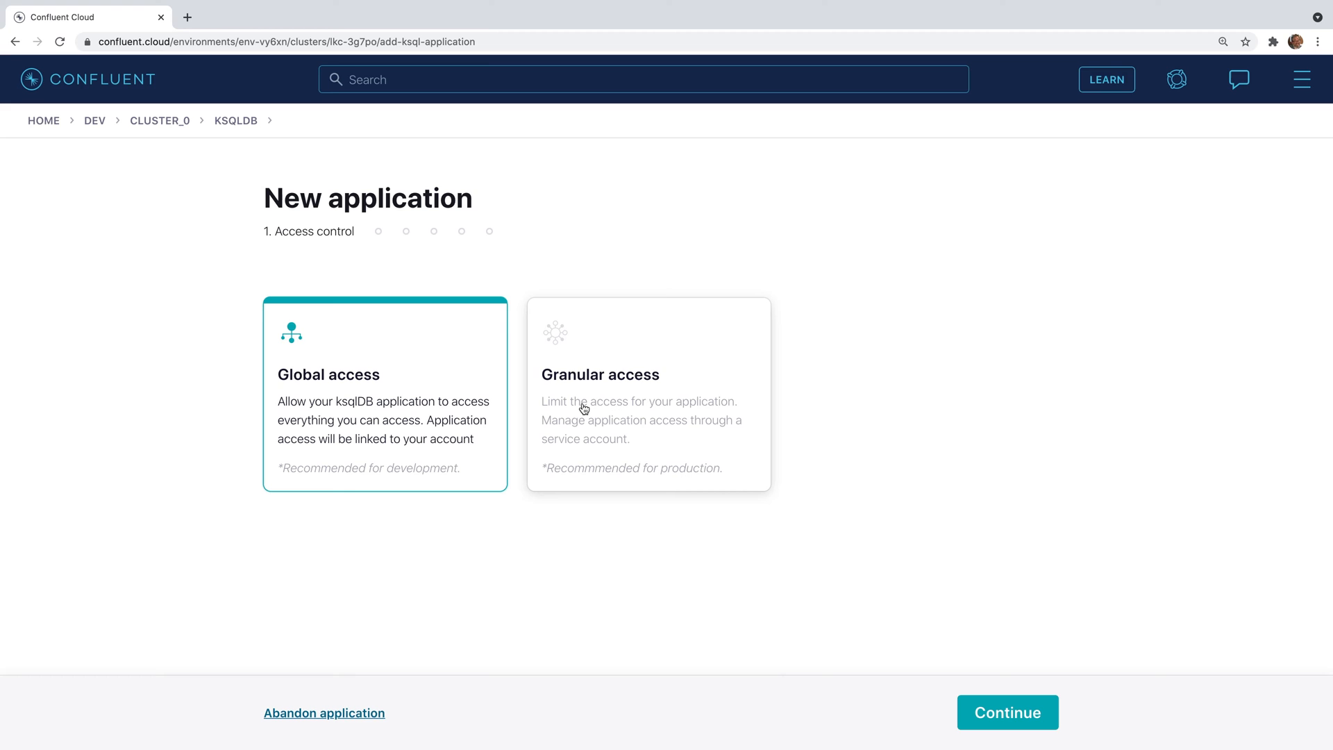
mouse_move(420, 416)
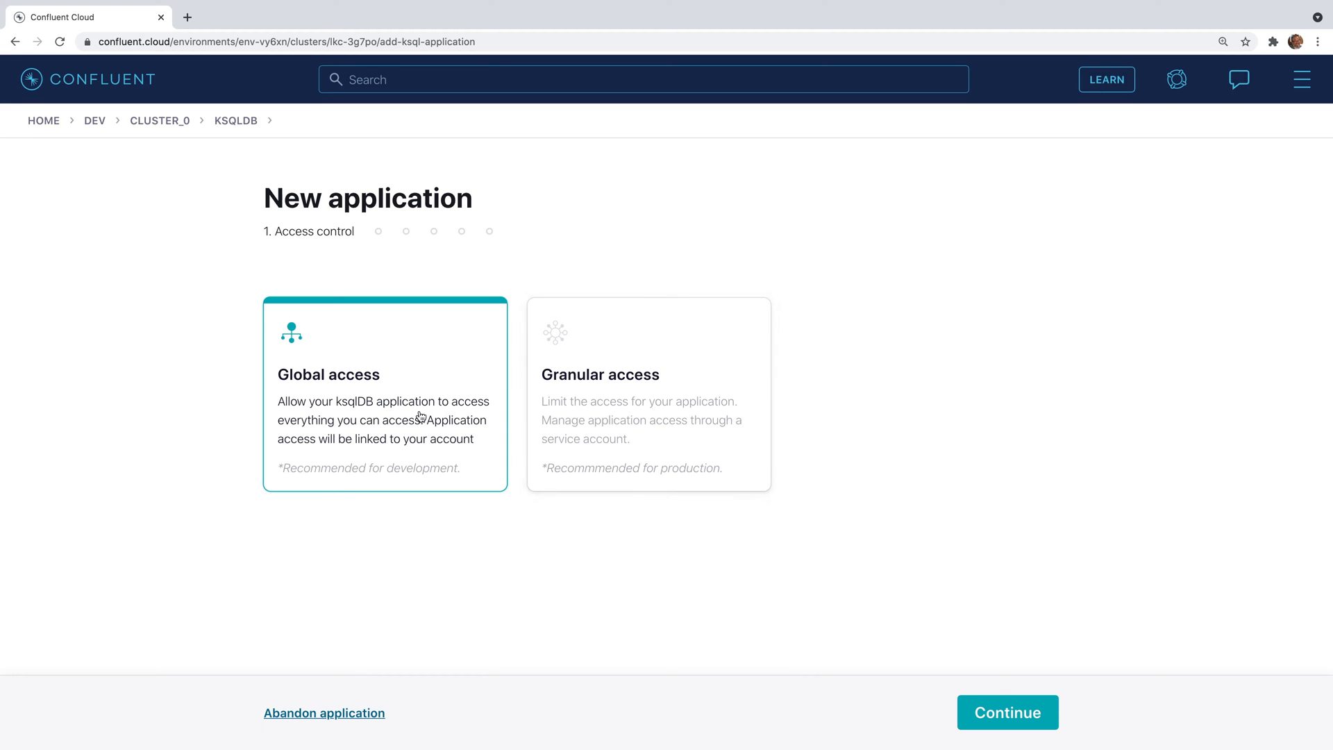
mouse_move(1008, 713)
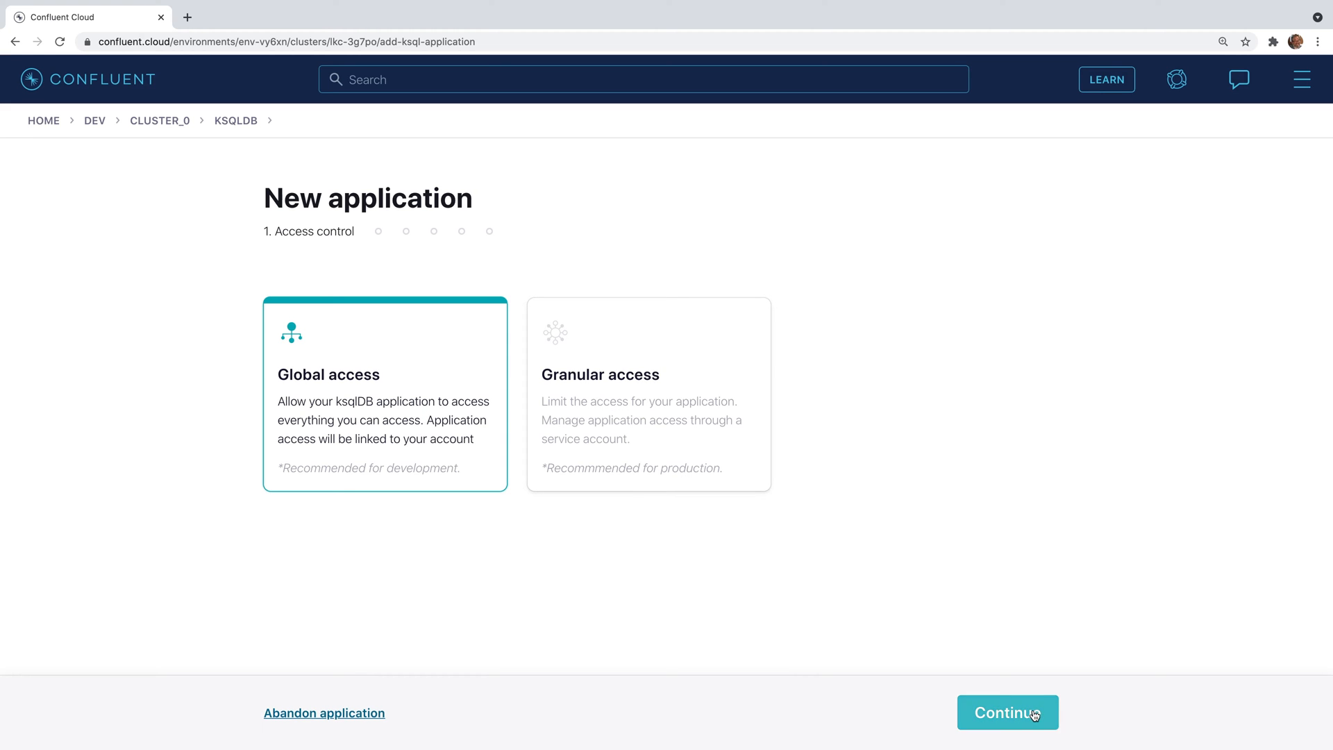
left_click(1007, 712)
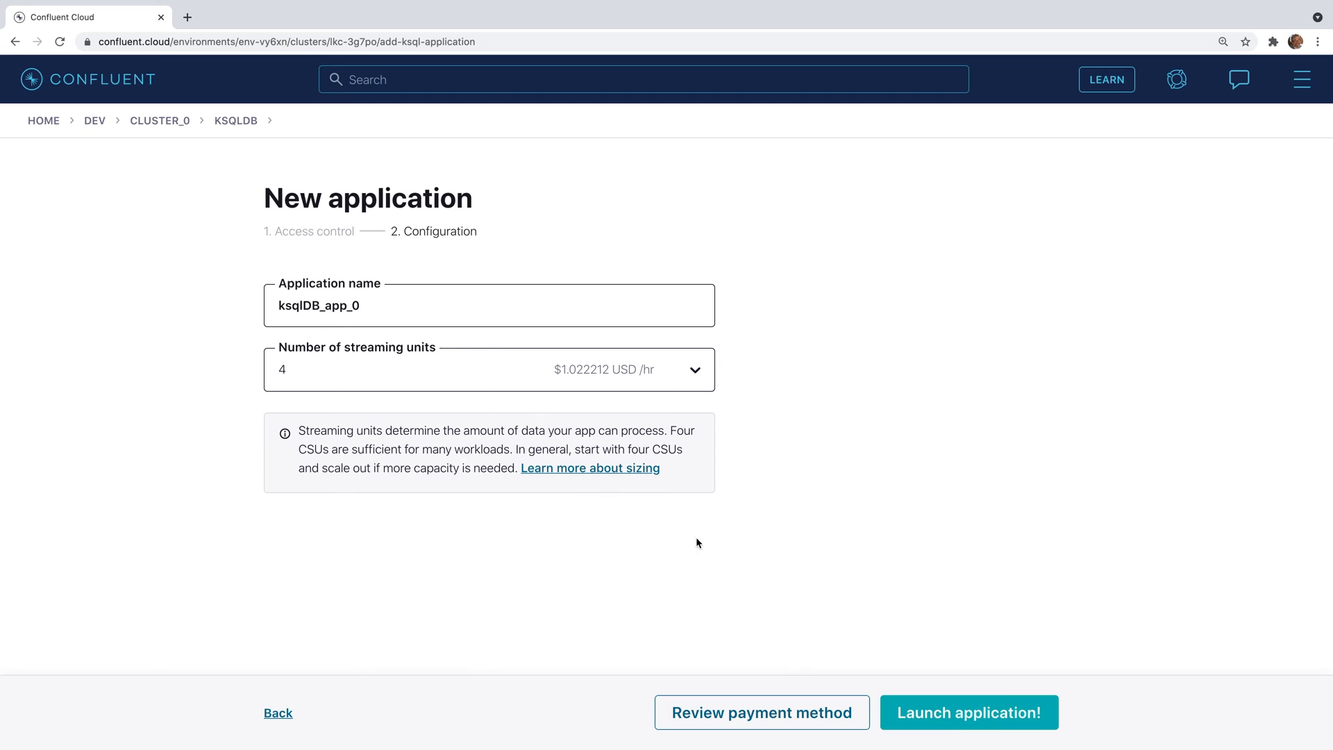
left_click(433, 305)
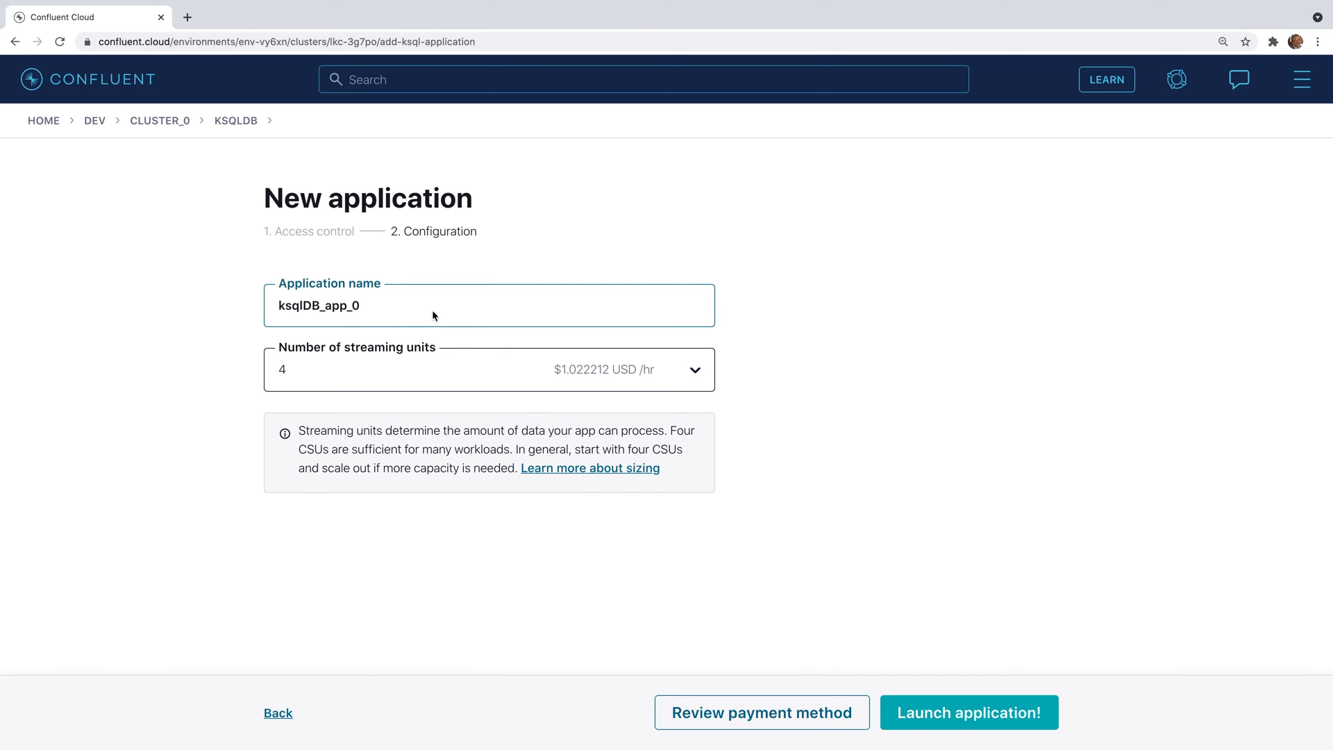
type("ksqlDB_d")
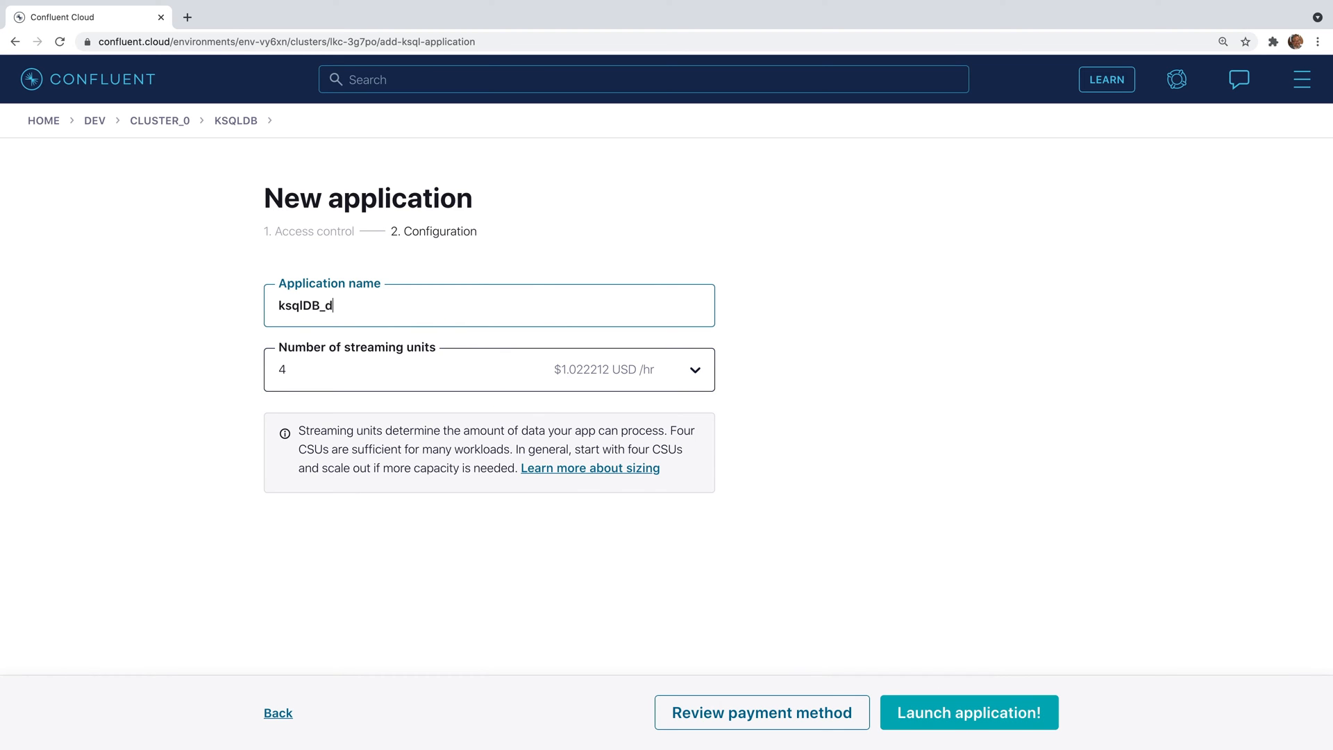
type("emo")
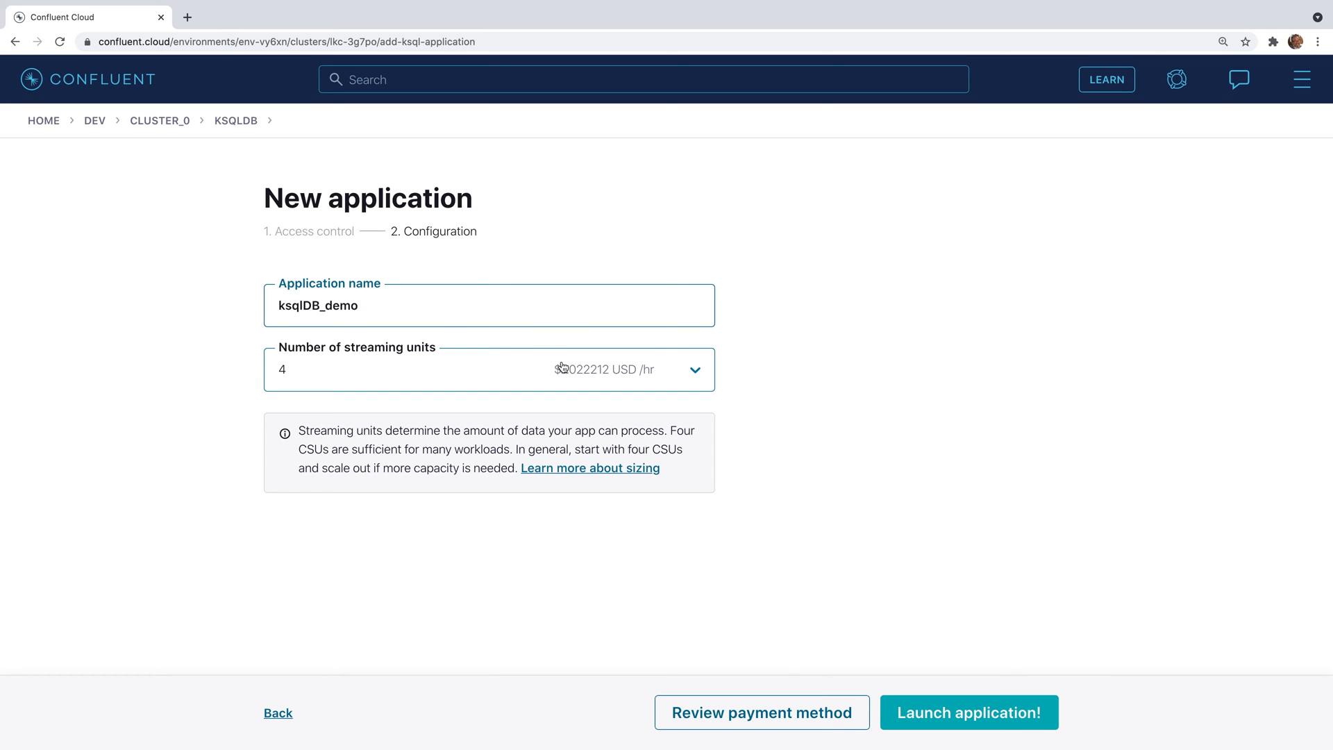
mouse_move(696, 377)
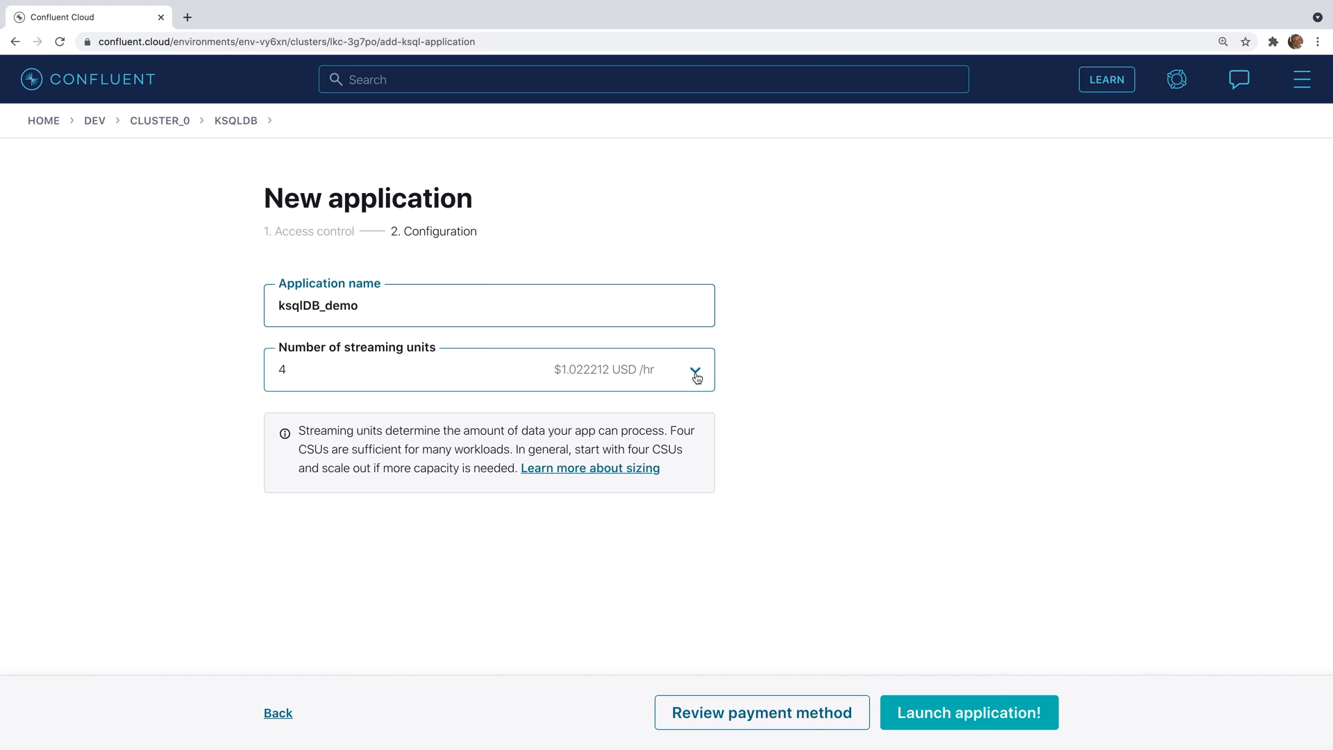
left_click(694, 369)
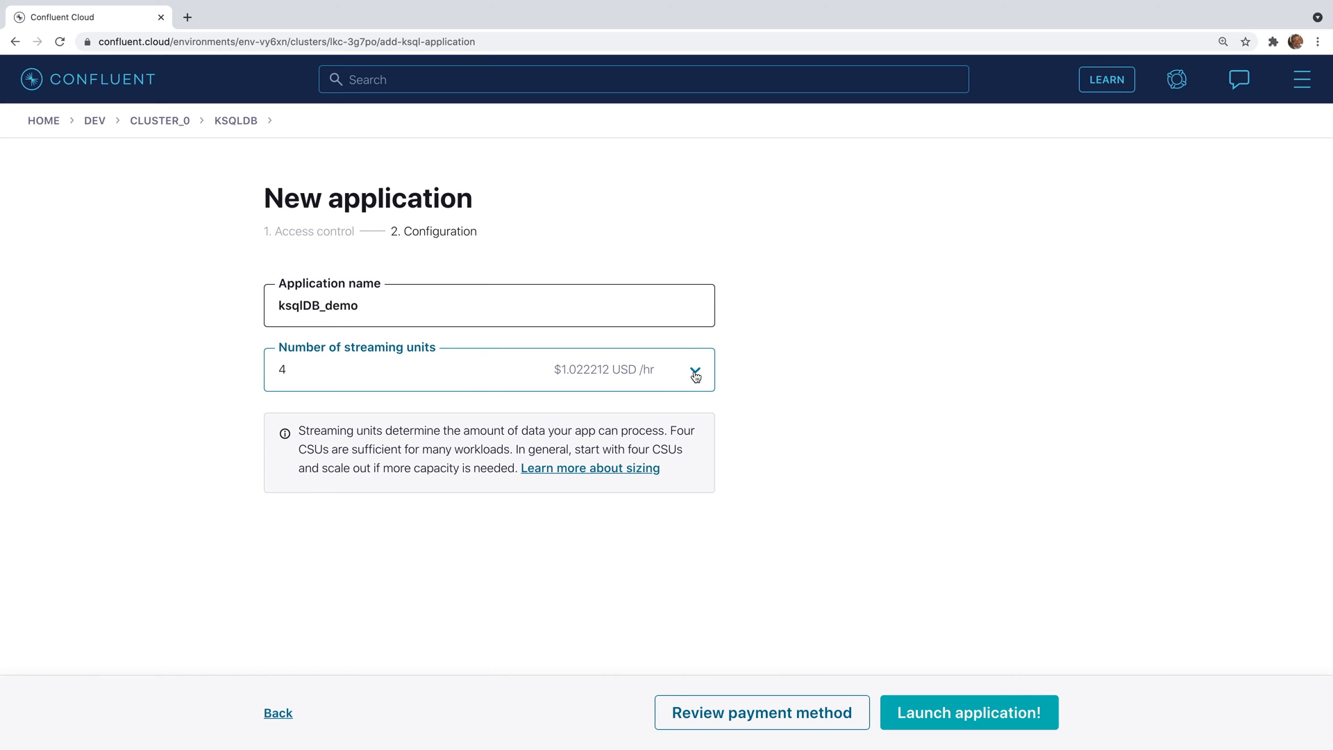
mouse_move(947, 689)
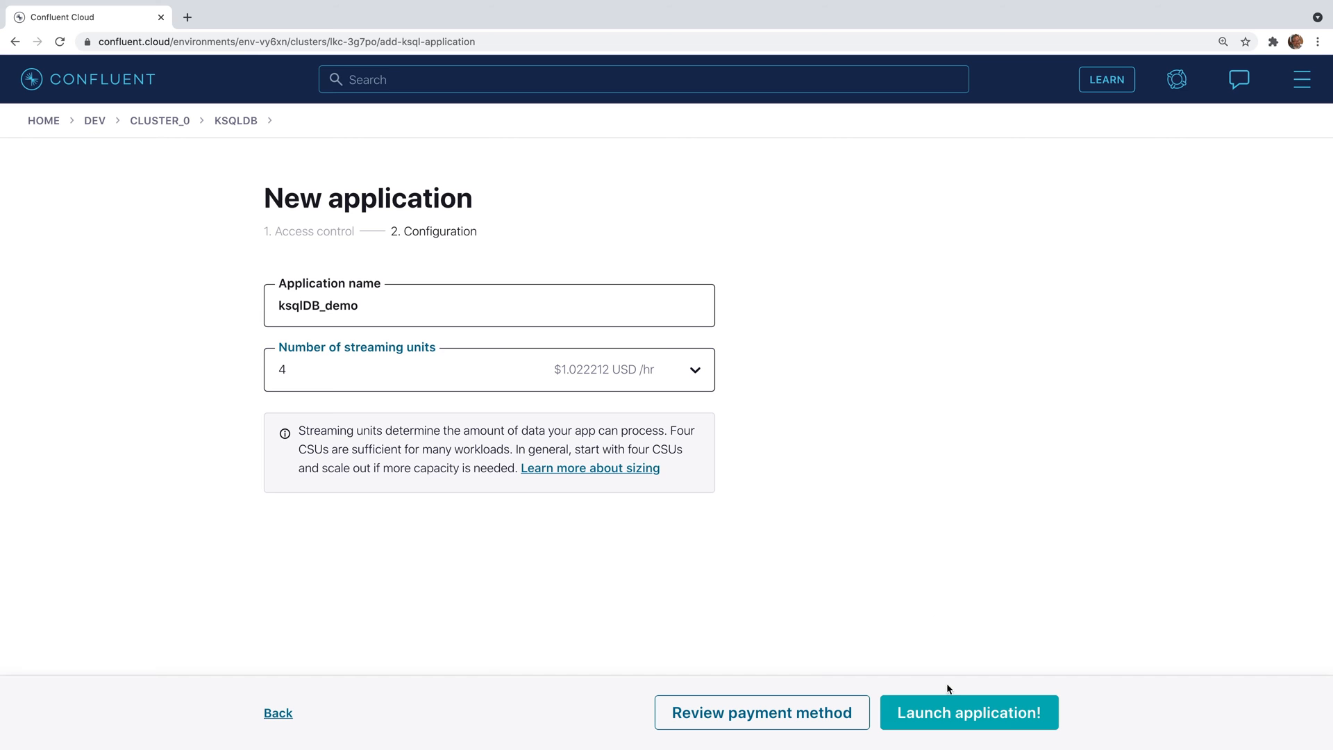
left_click(969, 712)
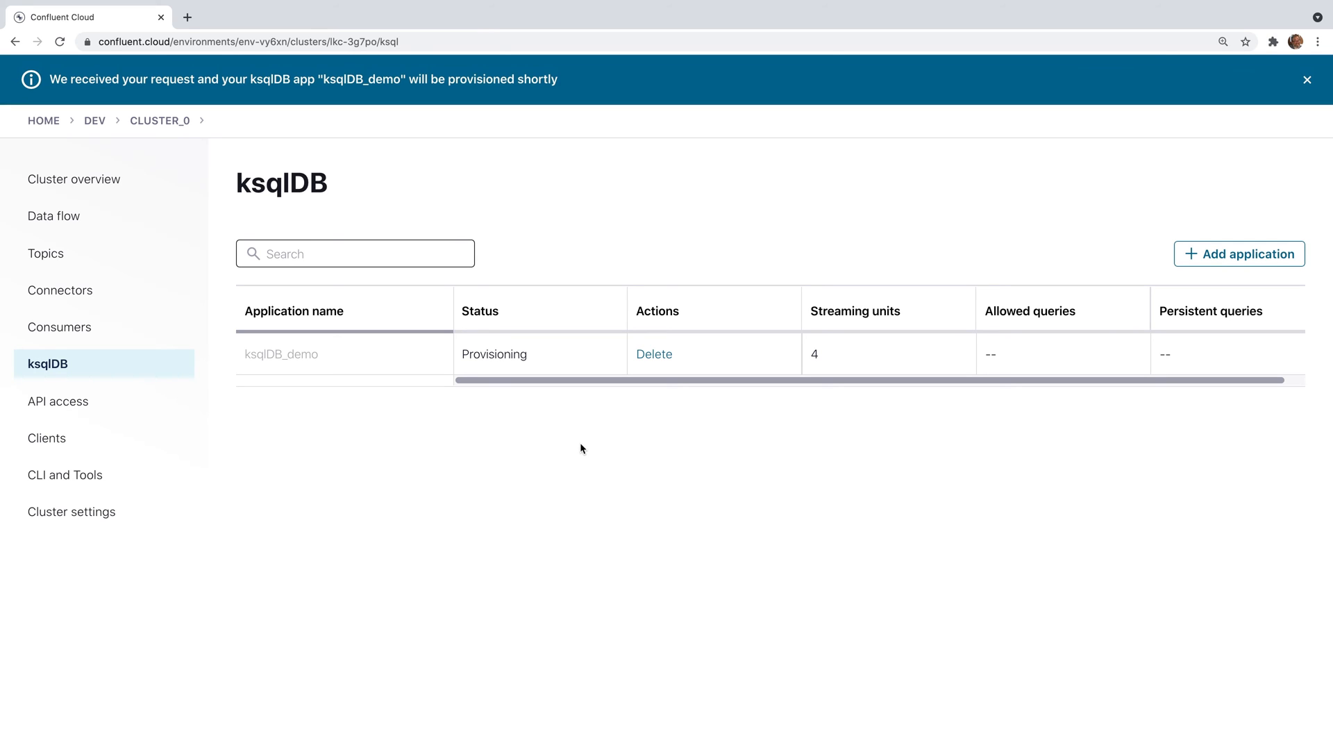
- Open ksqlDB_demo once it is up and run the CREATE STREAM MOVEMENTS statement
left_click(1306, 79)
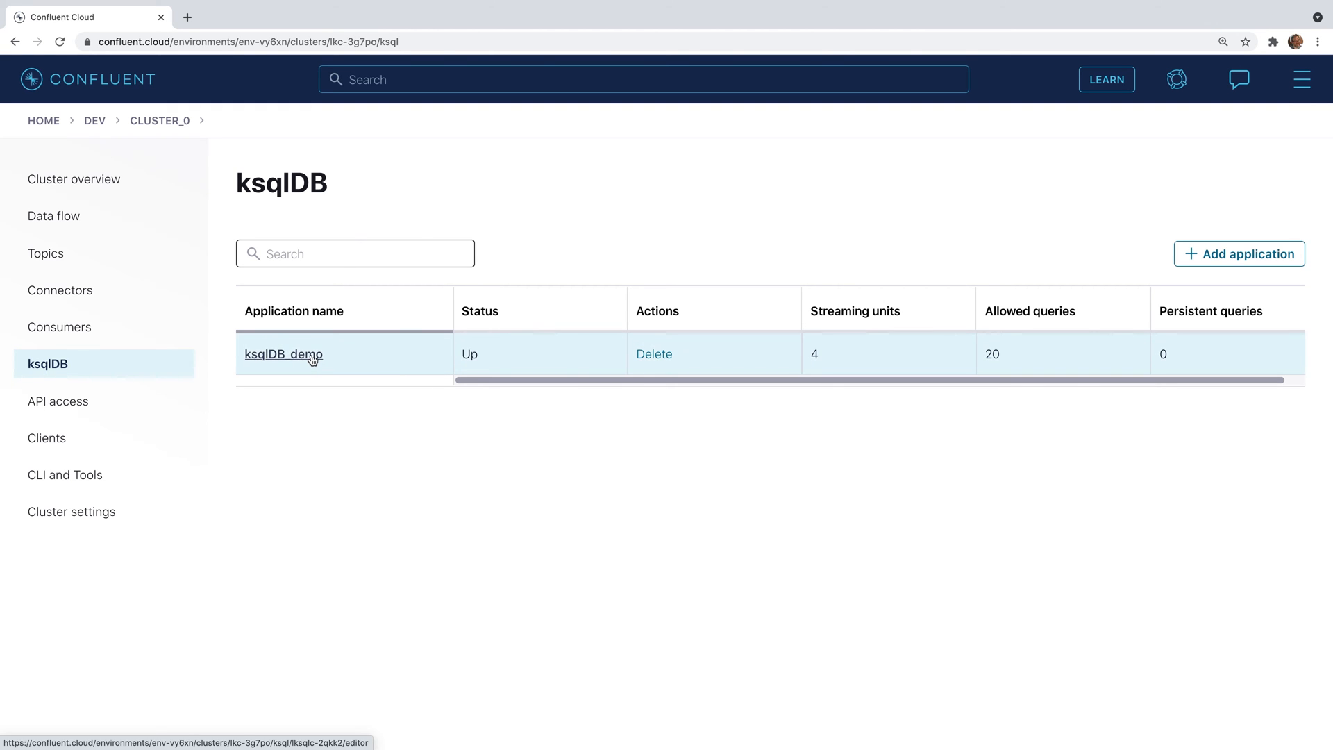
left_click(284, 355)
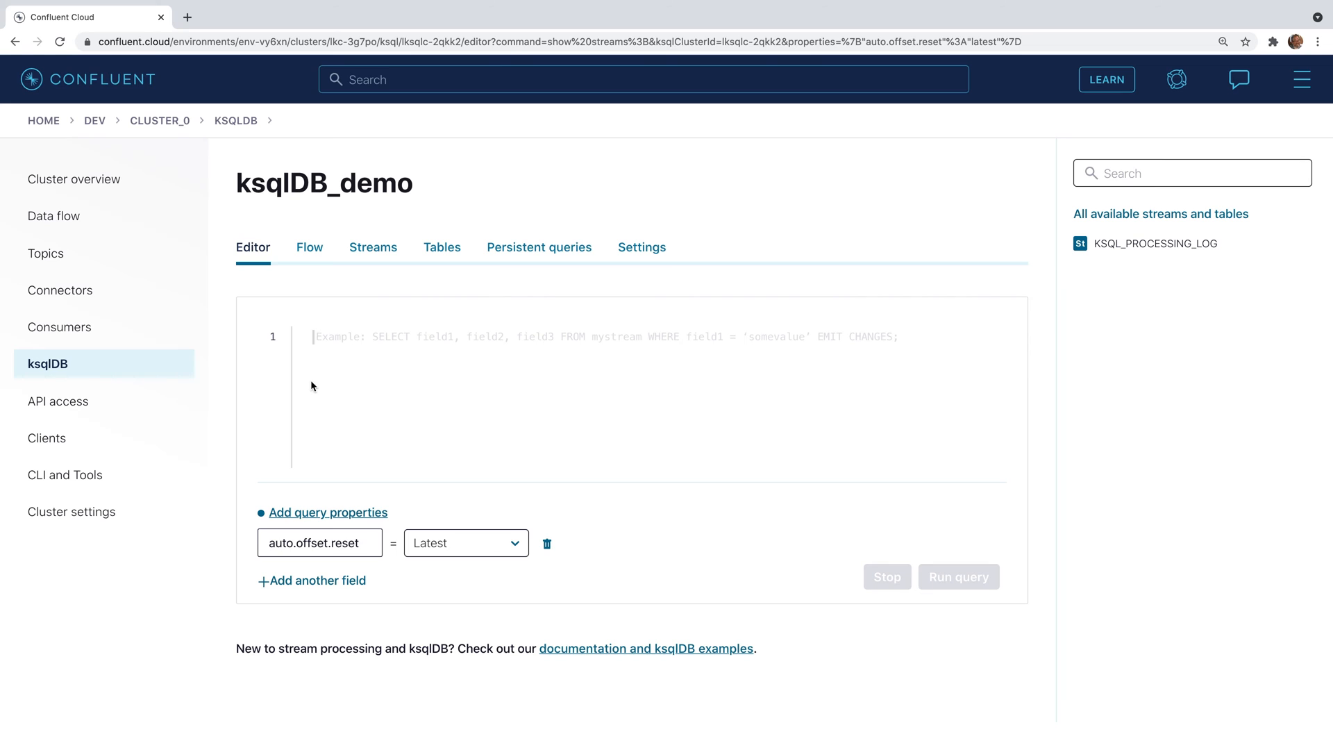
mouse_move(331, 353)
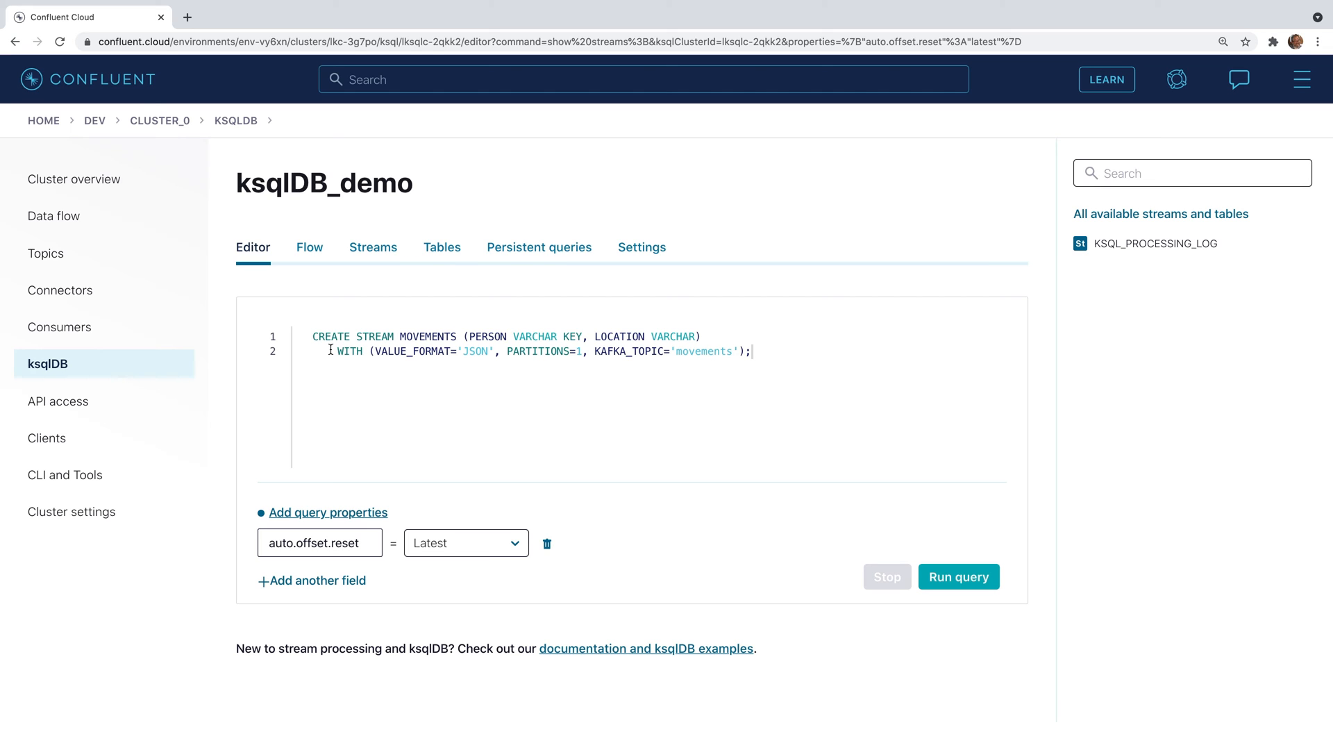
left_click(958, 576)
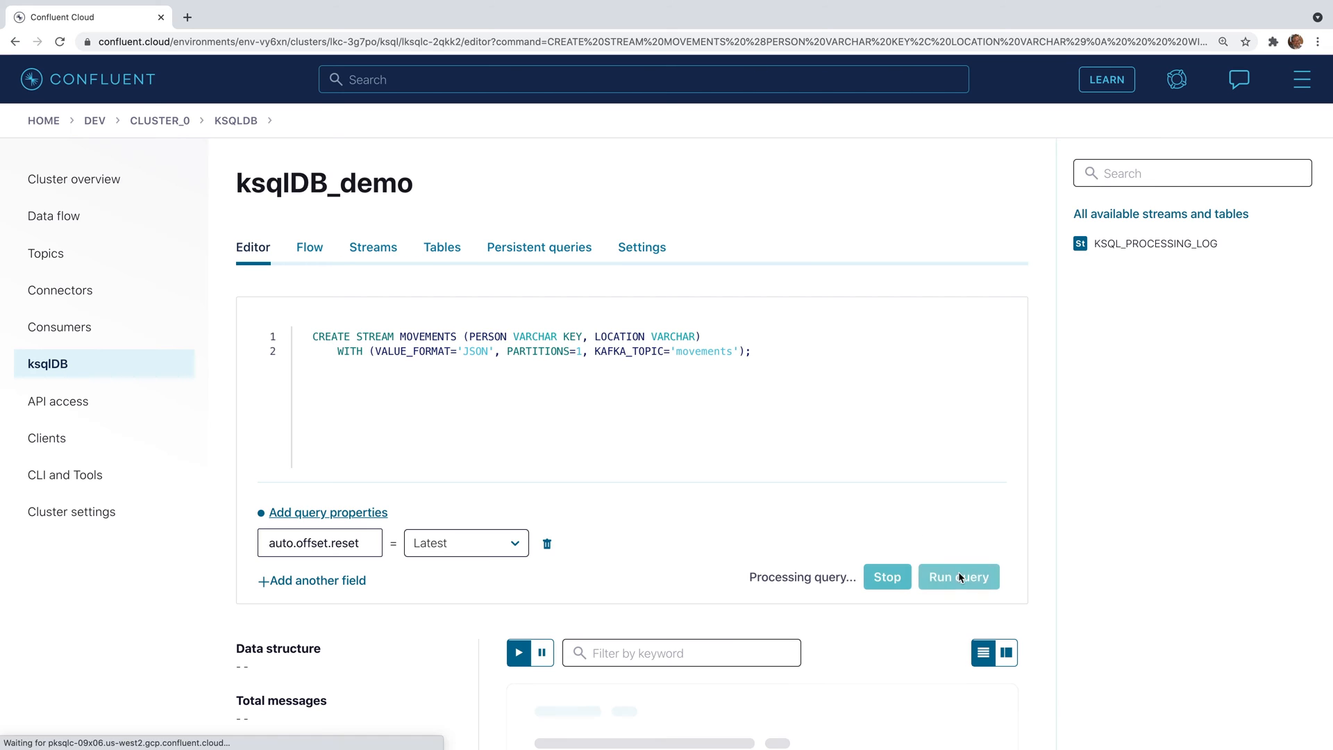
left_click(958, 577)
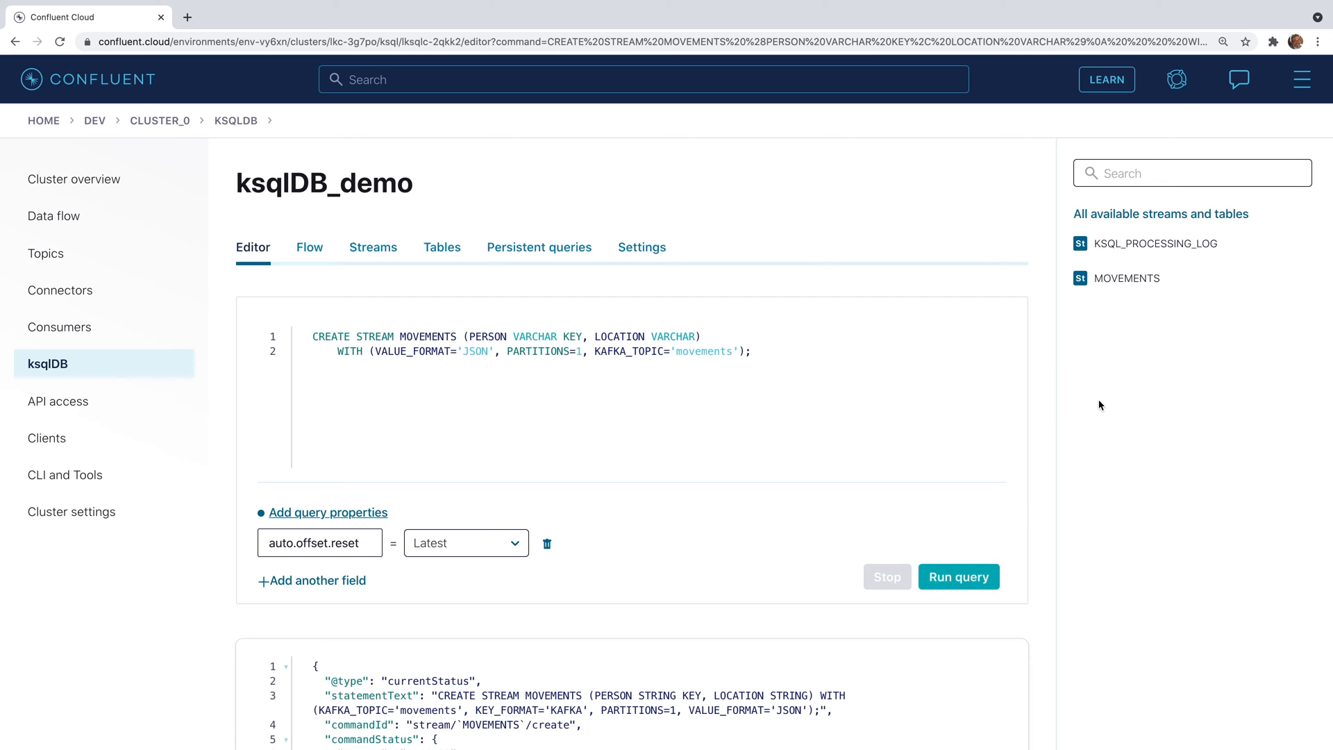
mouse_move(1137, 289)
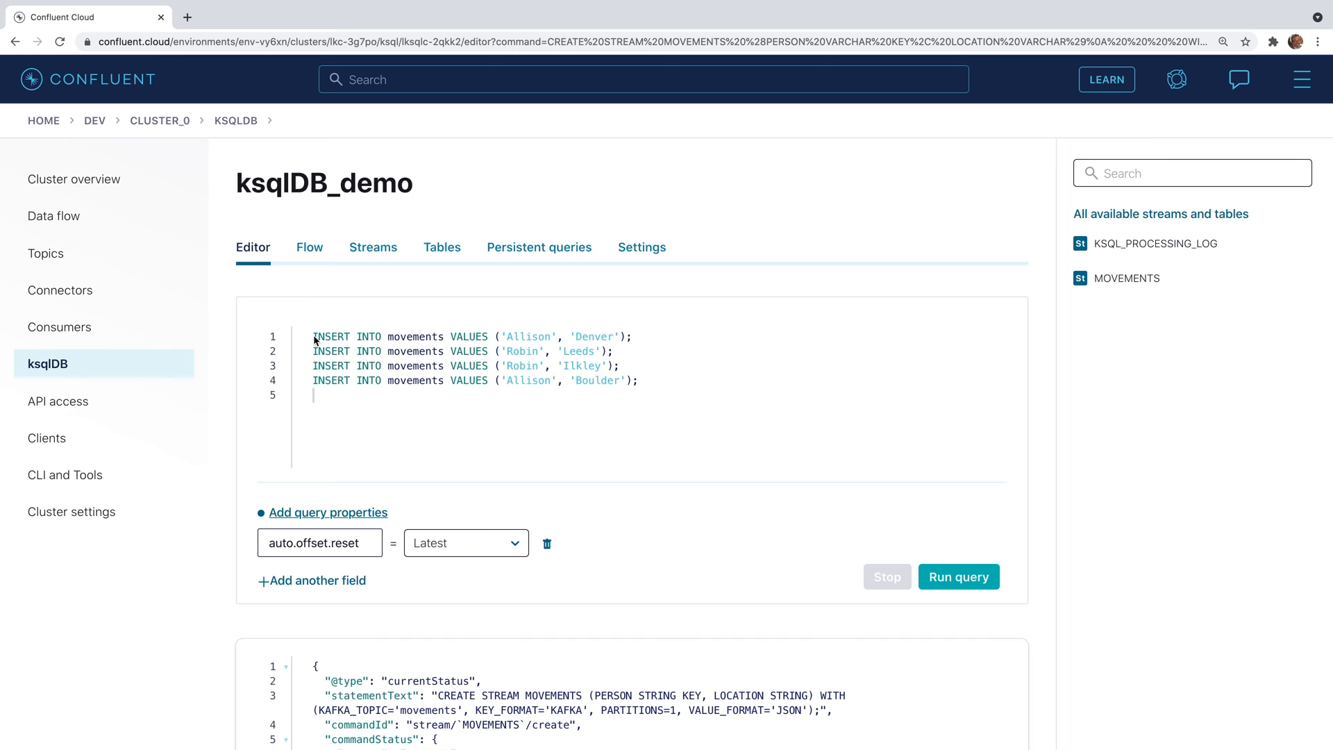
mouse_move(781, 529)
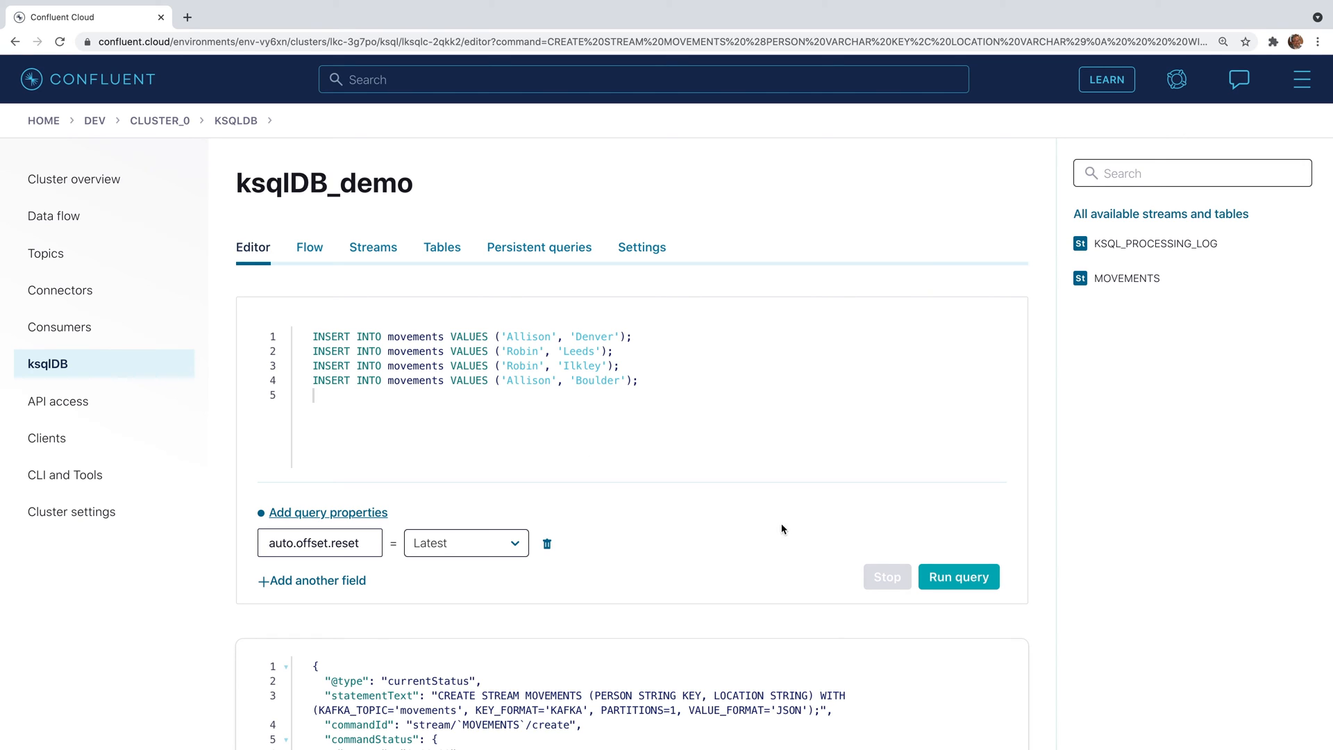
mouse_move(959, 576)
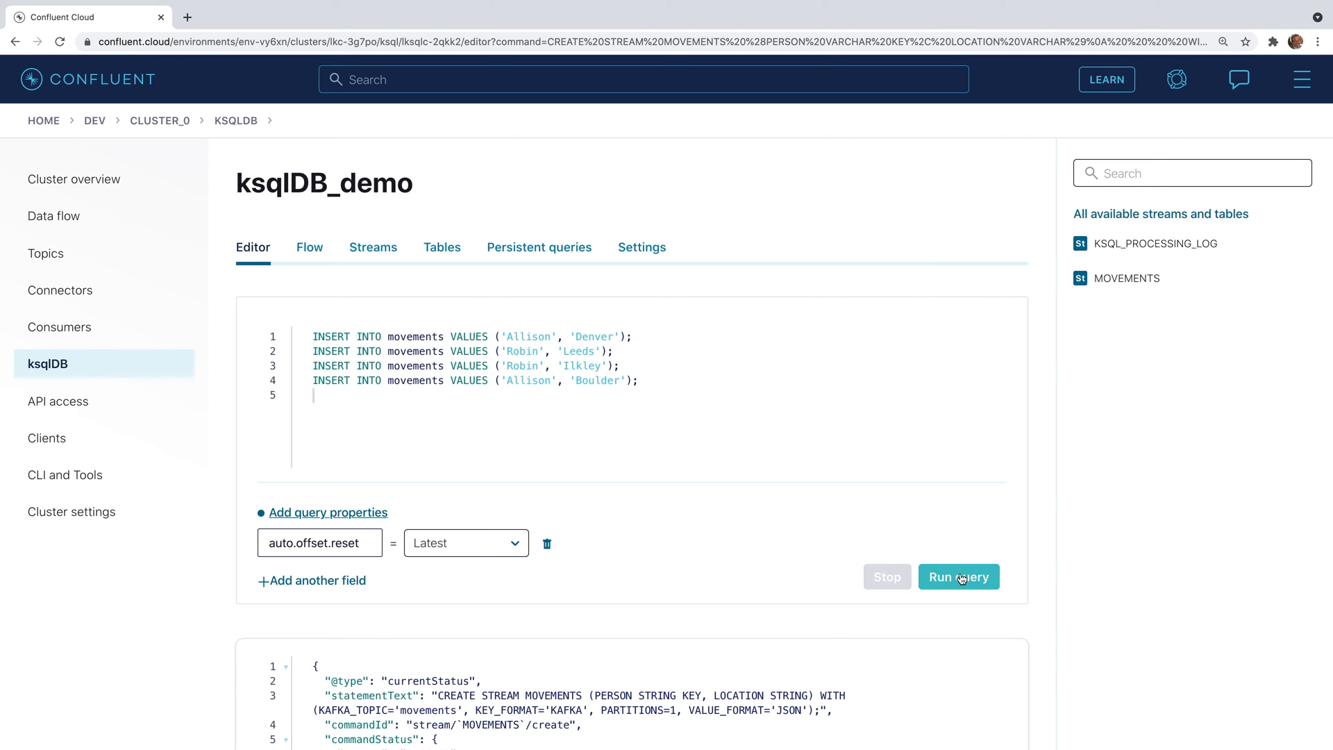
- Run the four INSERT INTO movements statements for Allison and Robin
left_click(958, 576)
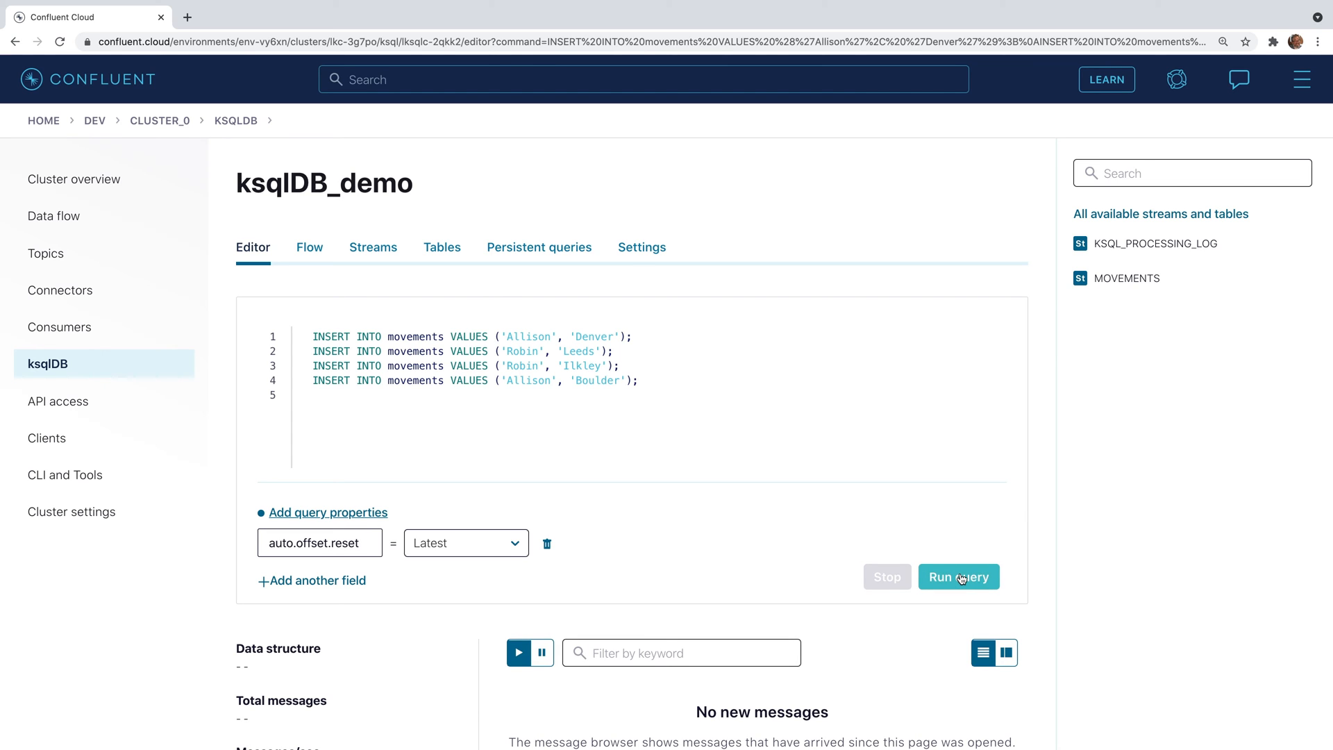
mouse_move(397, 279)
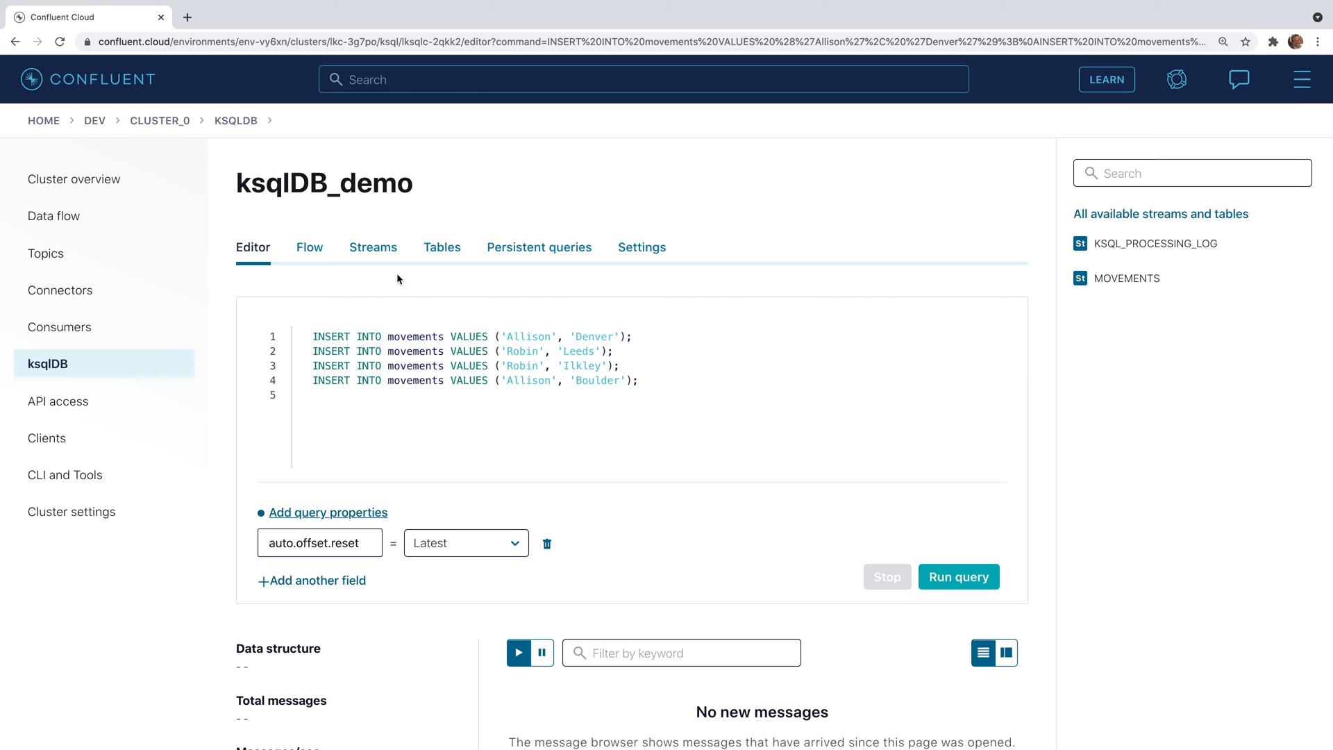
- Open the MOVEMENTS stream node in the Flow view to see its four location messages
left_click(308, 247)
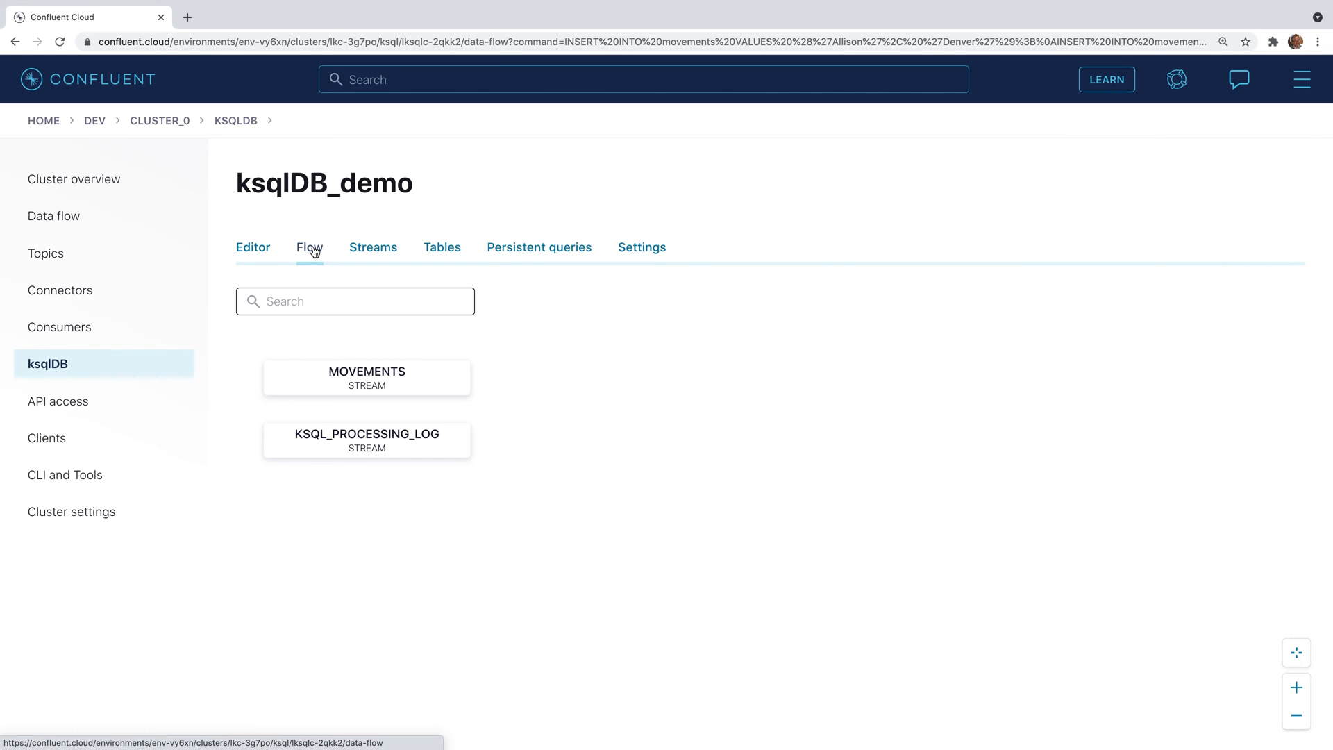
mouse_move(366, 383)
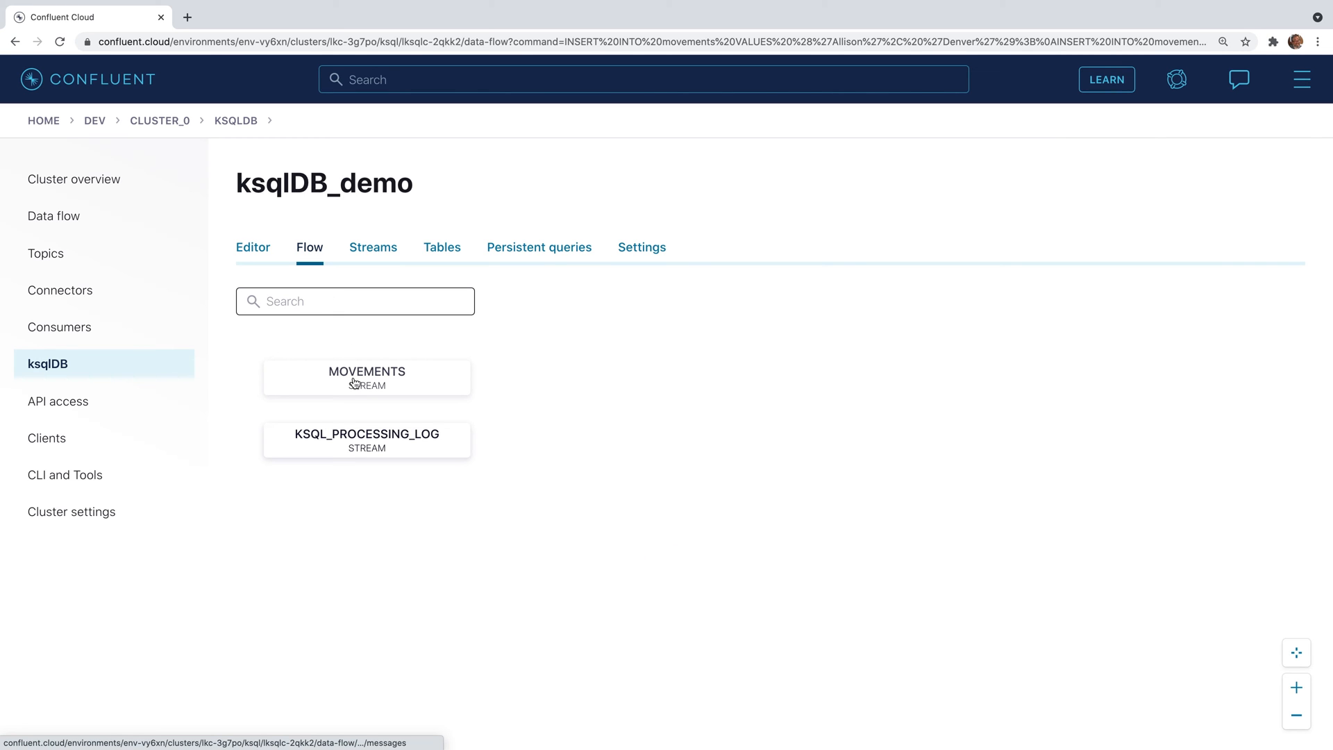
left_click(367, 378)
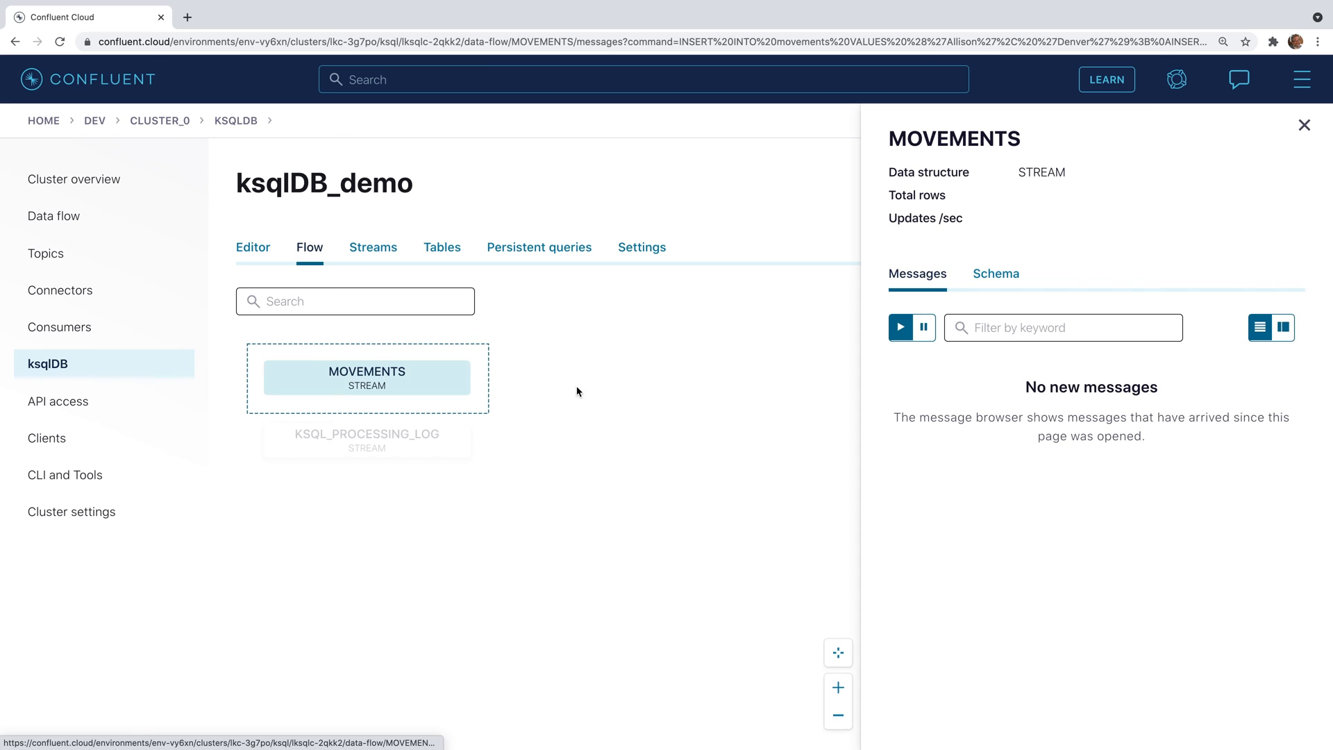
left_click(900, 327)
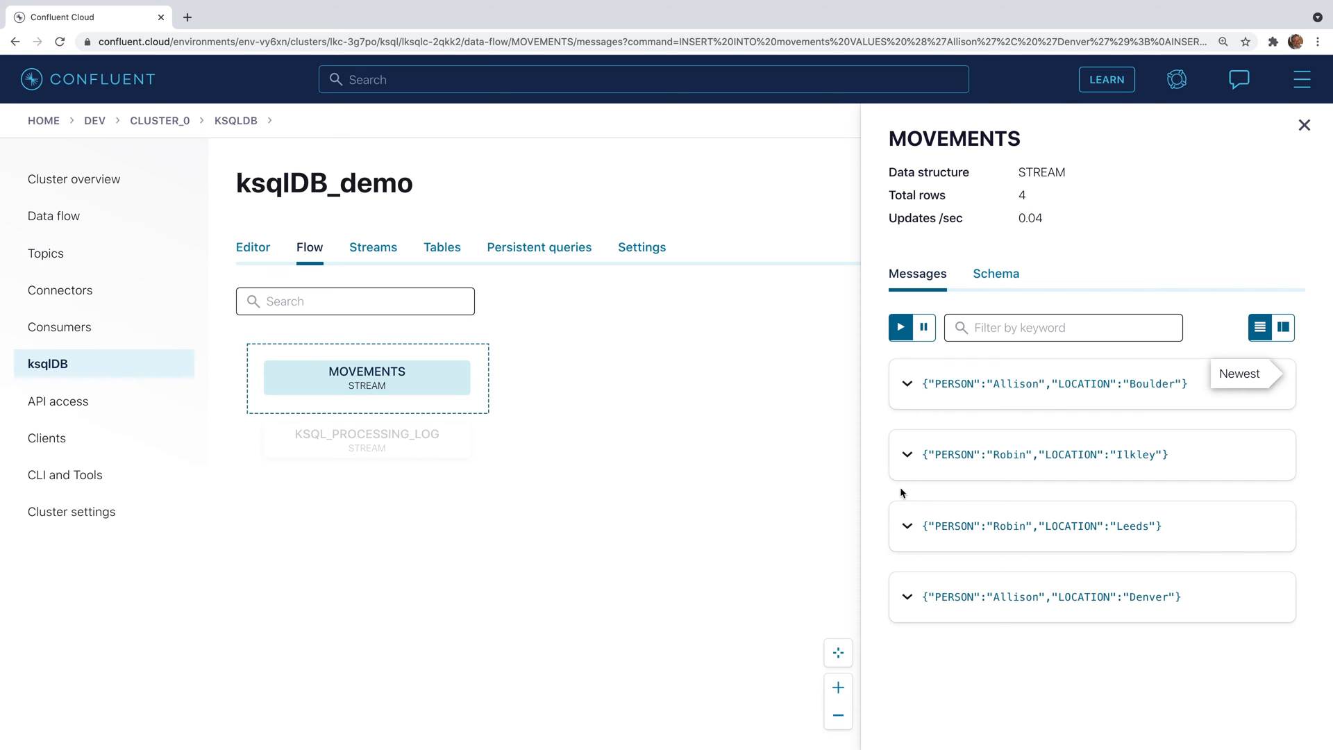
mouse_move(694, 412)
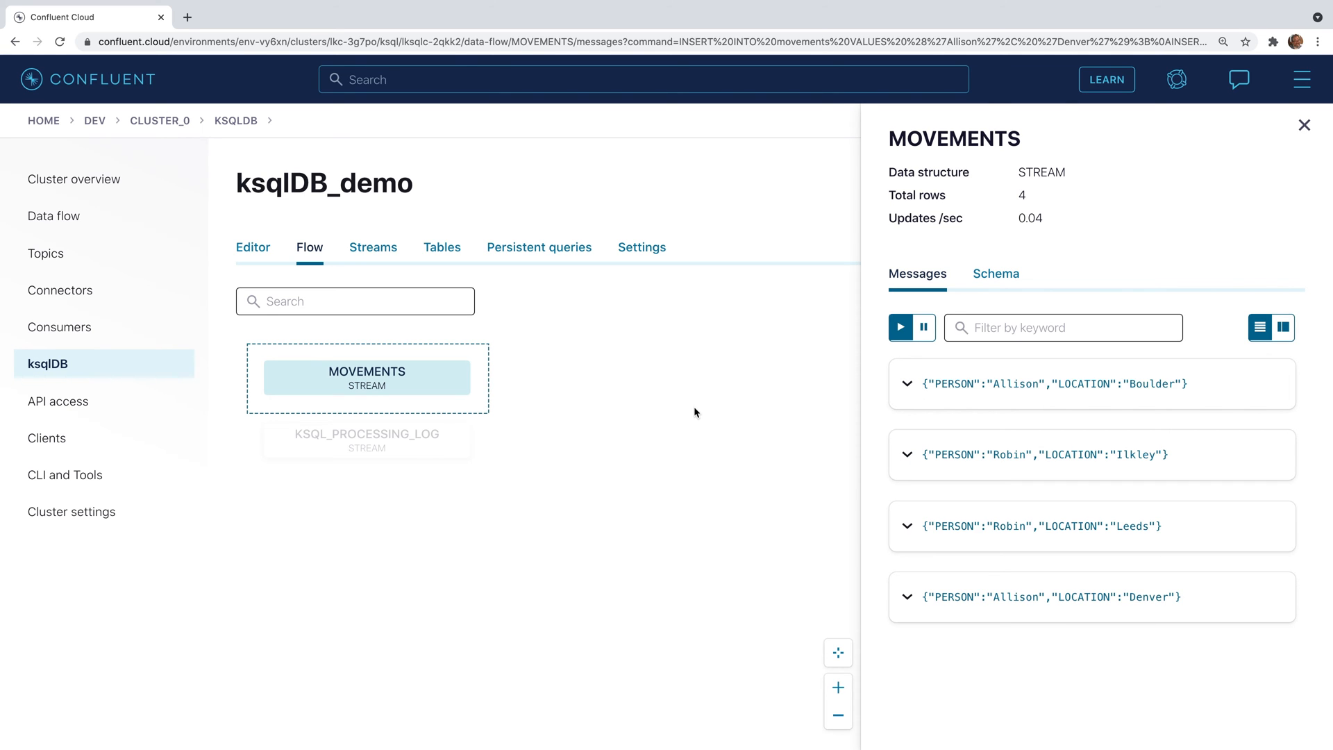
mouse_move(255, 272)
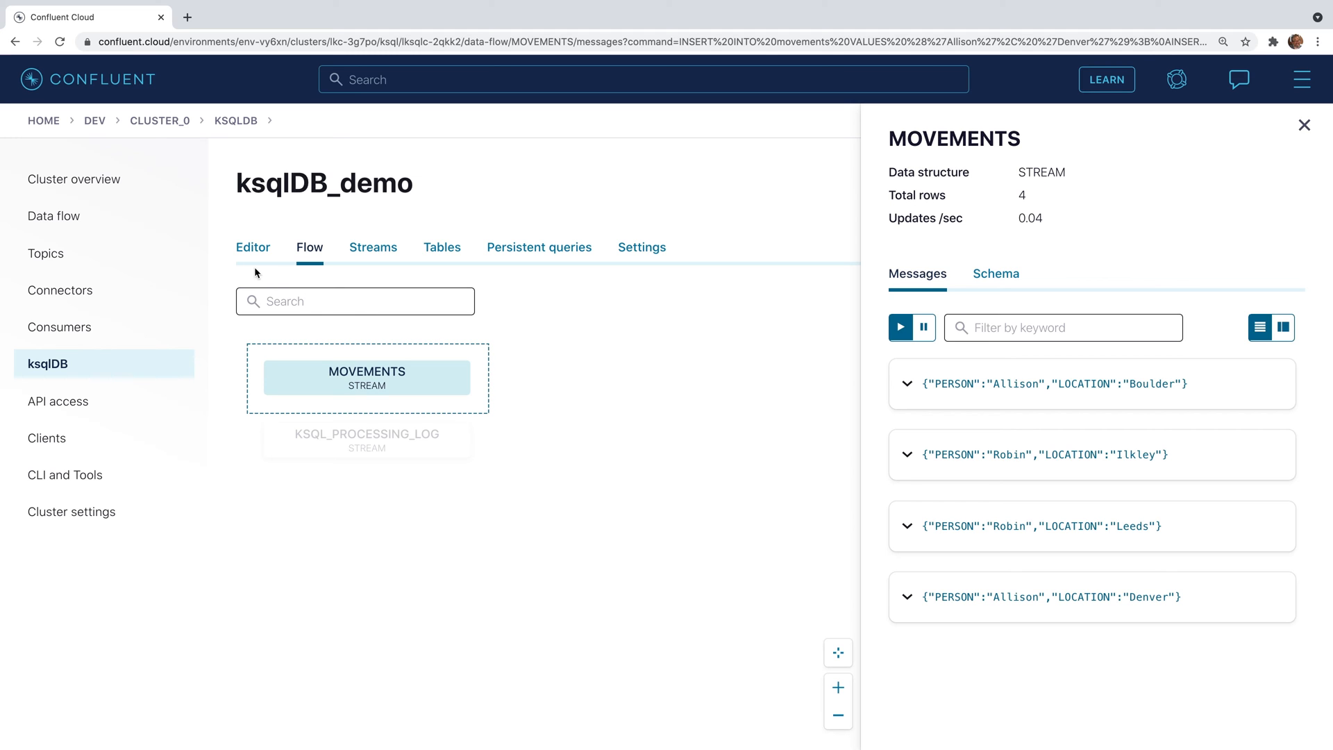
left_click(252, 248)
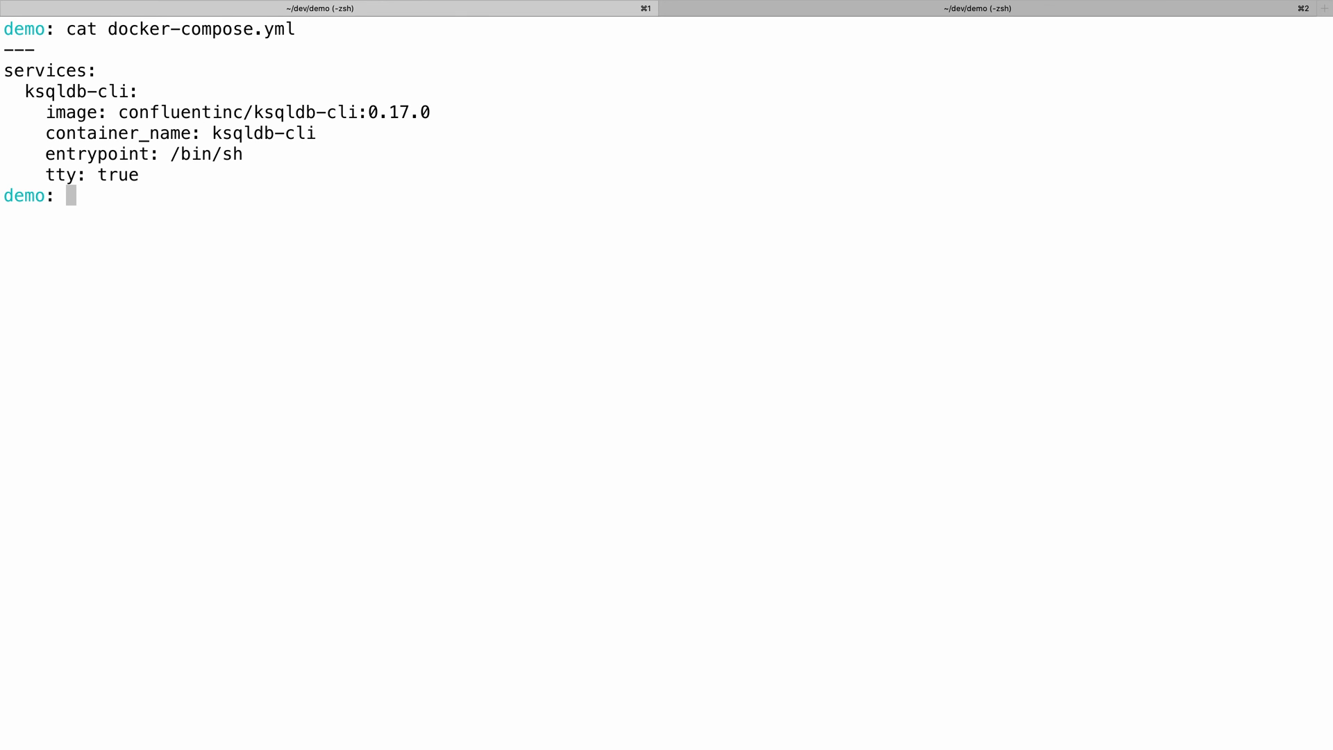
- Start the ksqldb-cli container and connect the ksql CLI with API key, secret and endpoint
type("docker-compos")
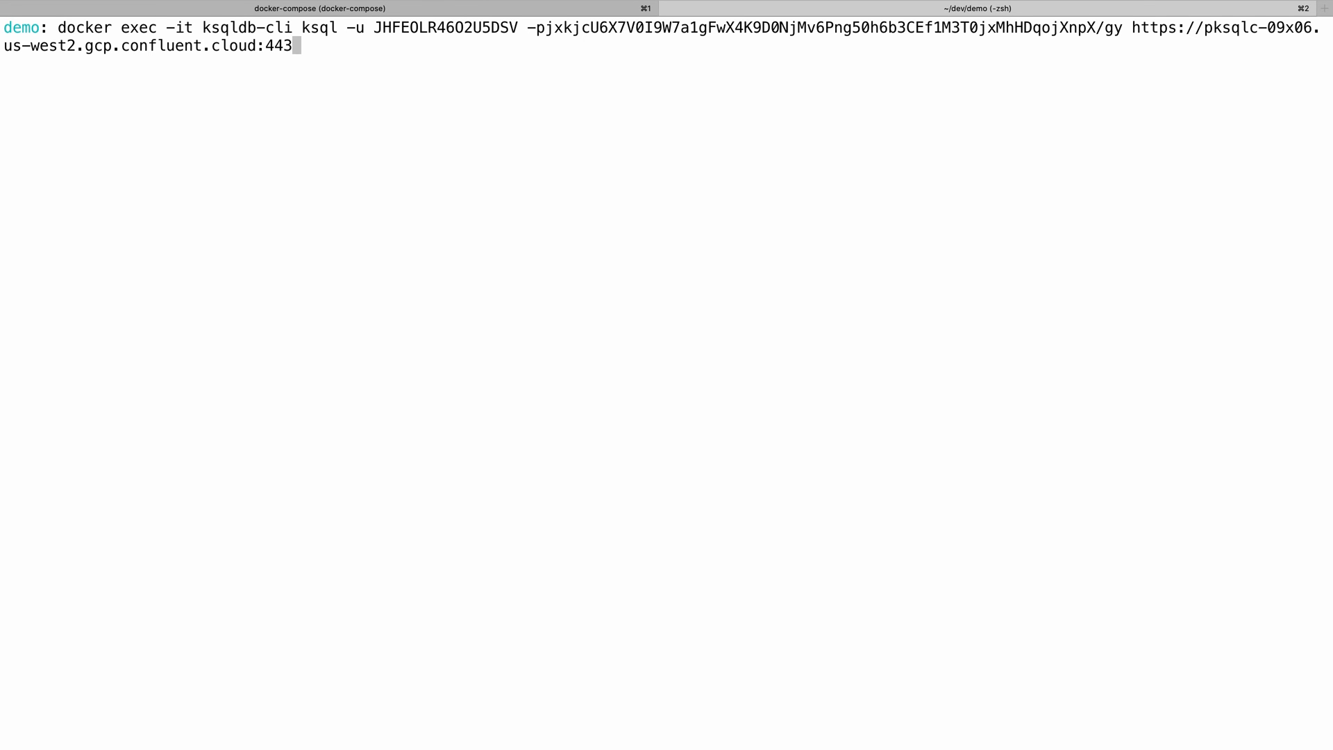
key("Return")
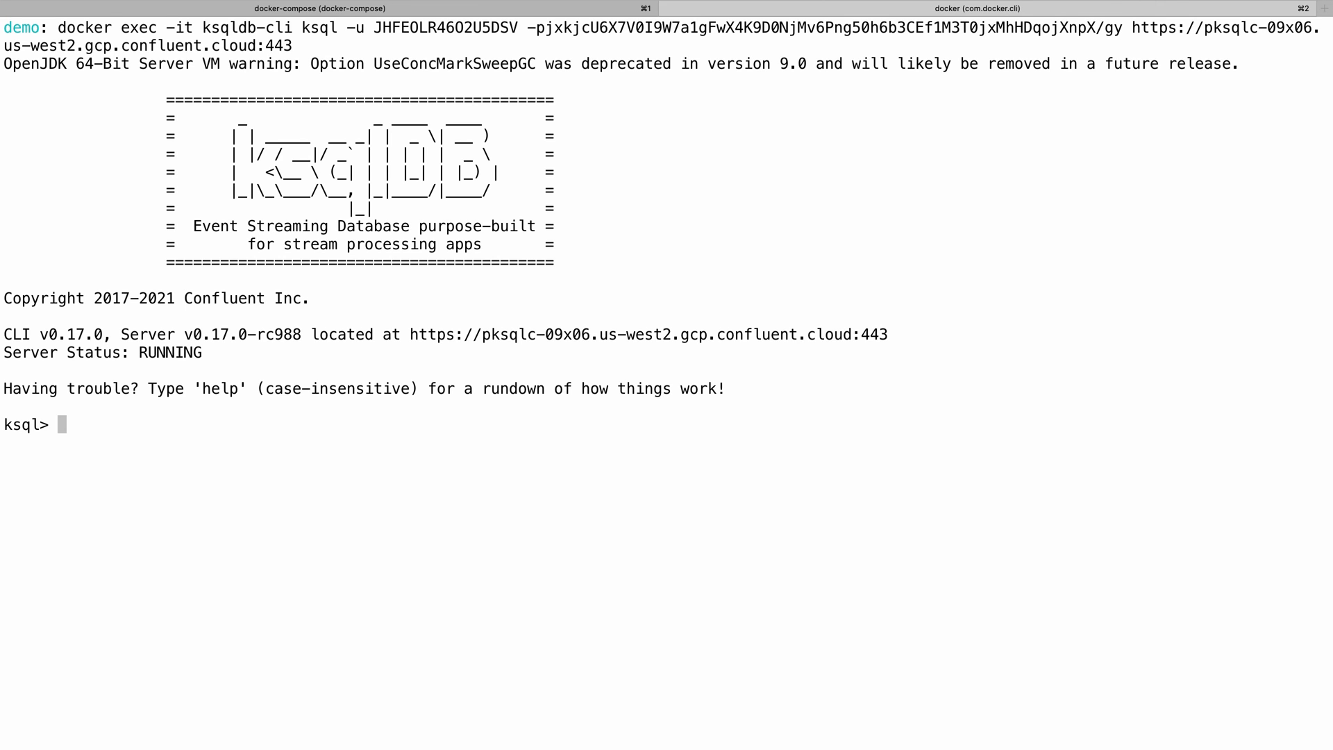
- Type 'show streams;' at the ksql> prompt once the server reports RUNNING
type("show")
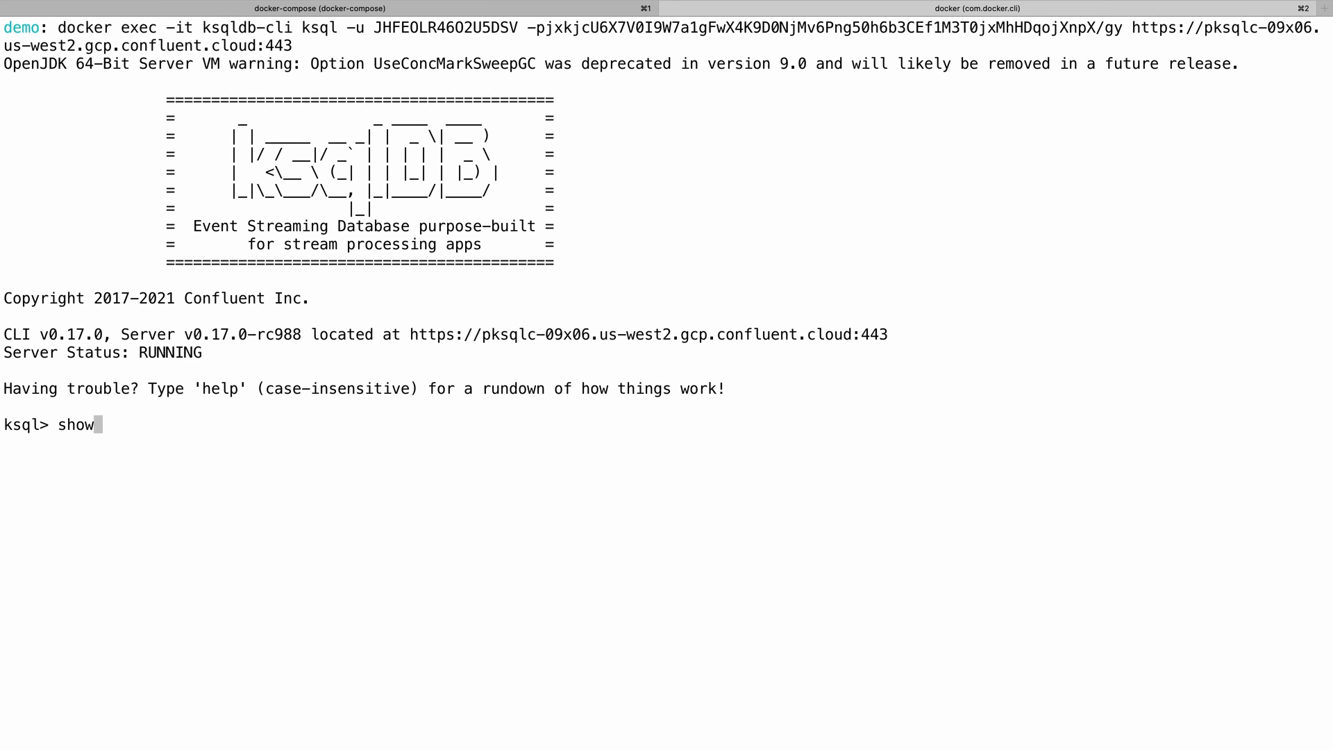
type("streams;")
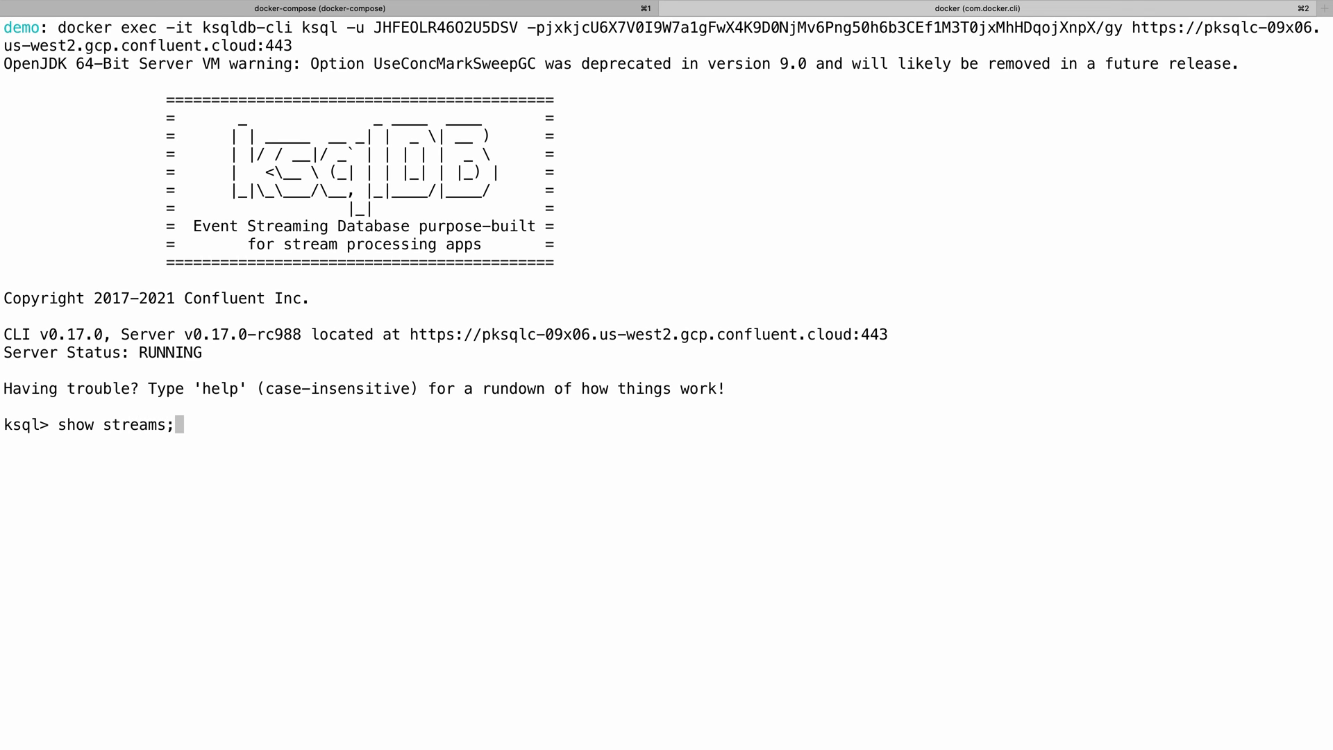
- List the streams (MOVEMENTS, processing log) and enter SET 'auto.offset.reset' = 'earliest'
key("Return")
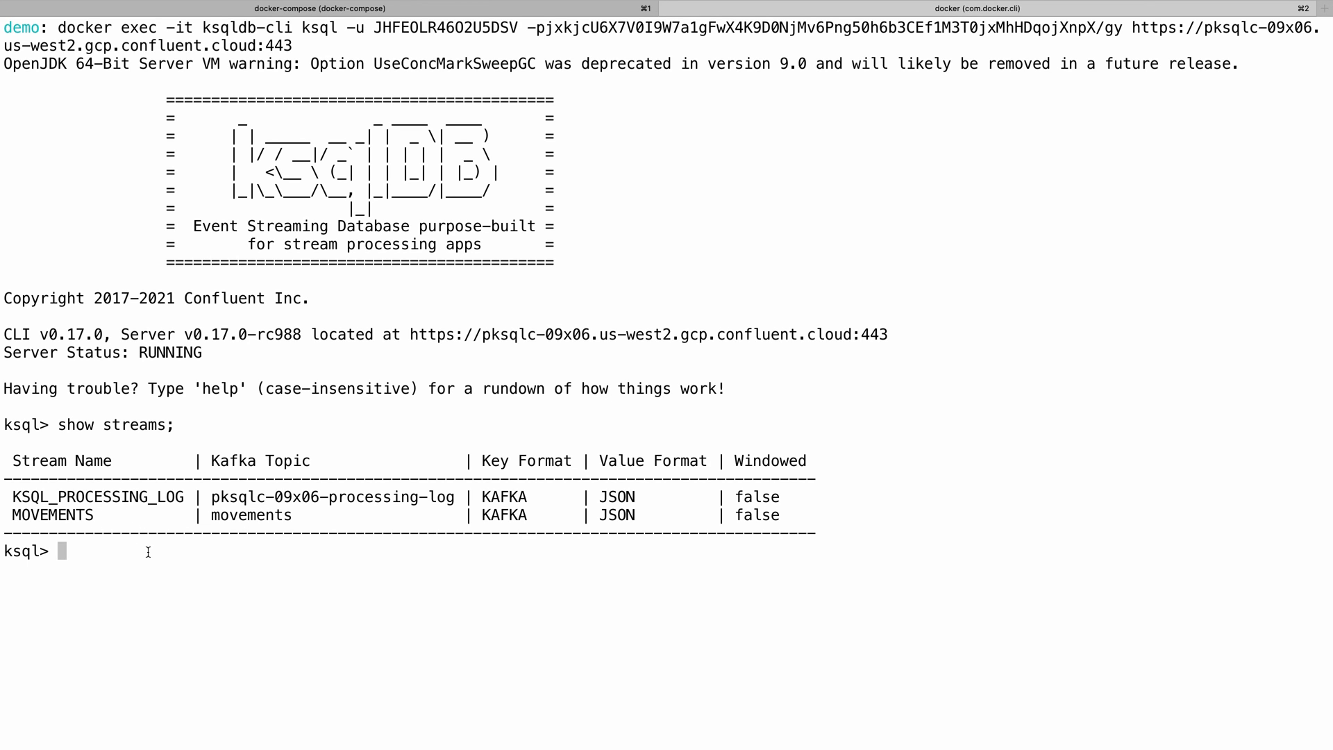
mouse_move(77, 544)
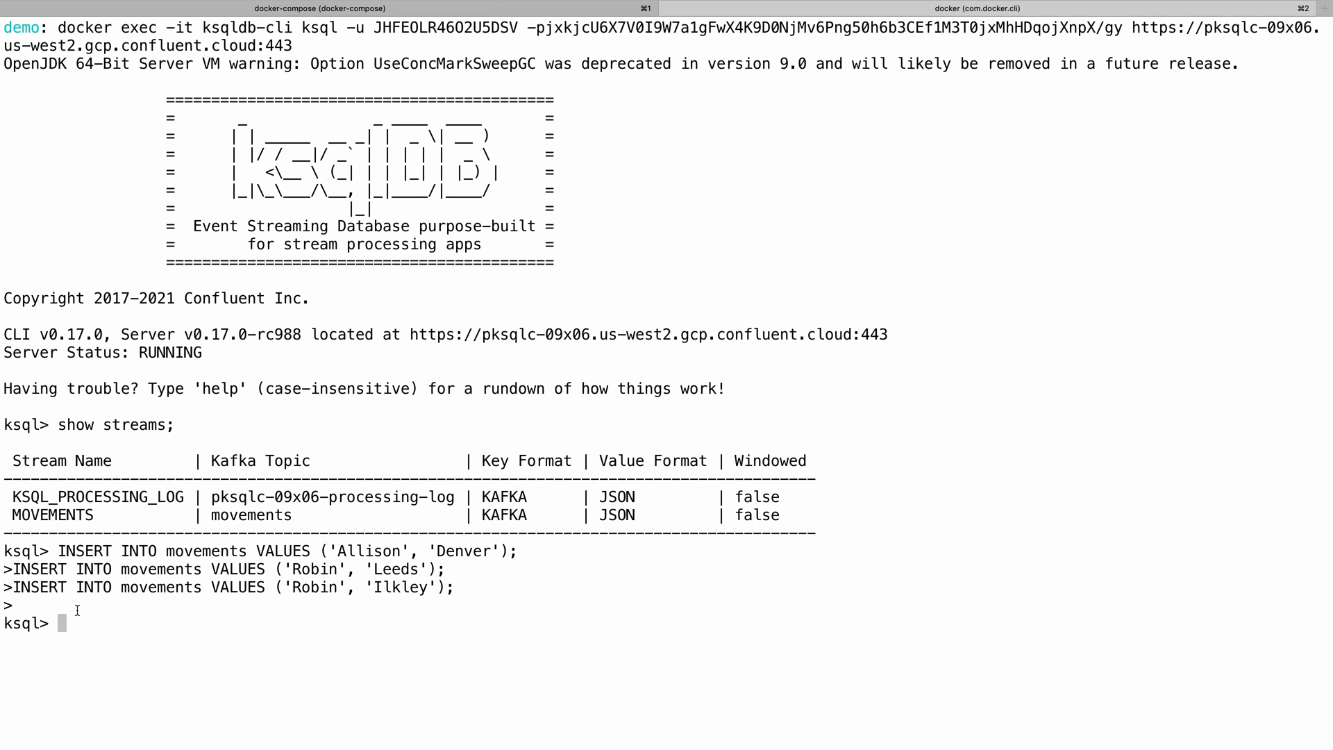
type("SET 'auto.offset.reset' = 'earliest';")
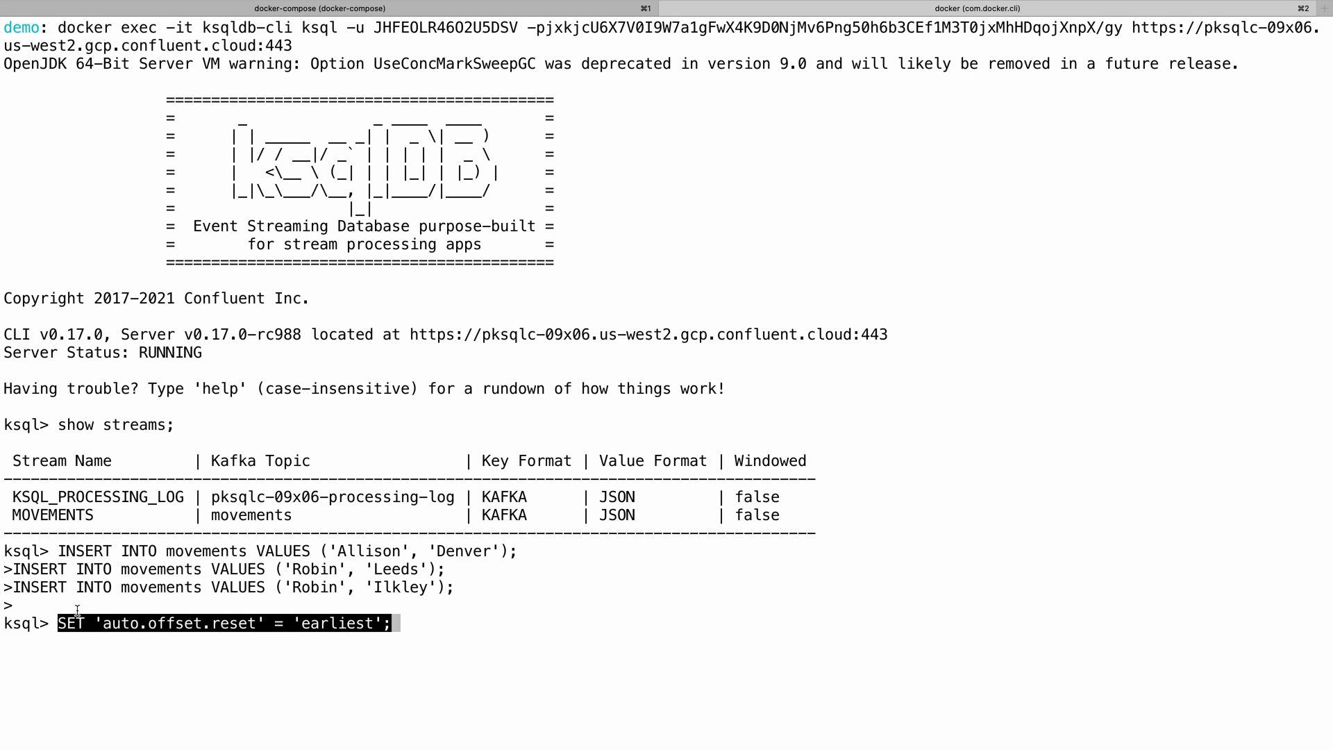
- Apply the earliest offset setting and query 'select * from movements'
key("Return")
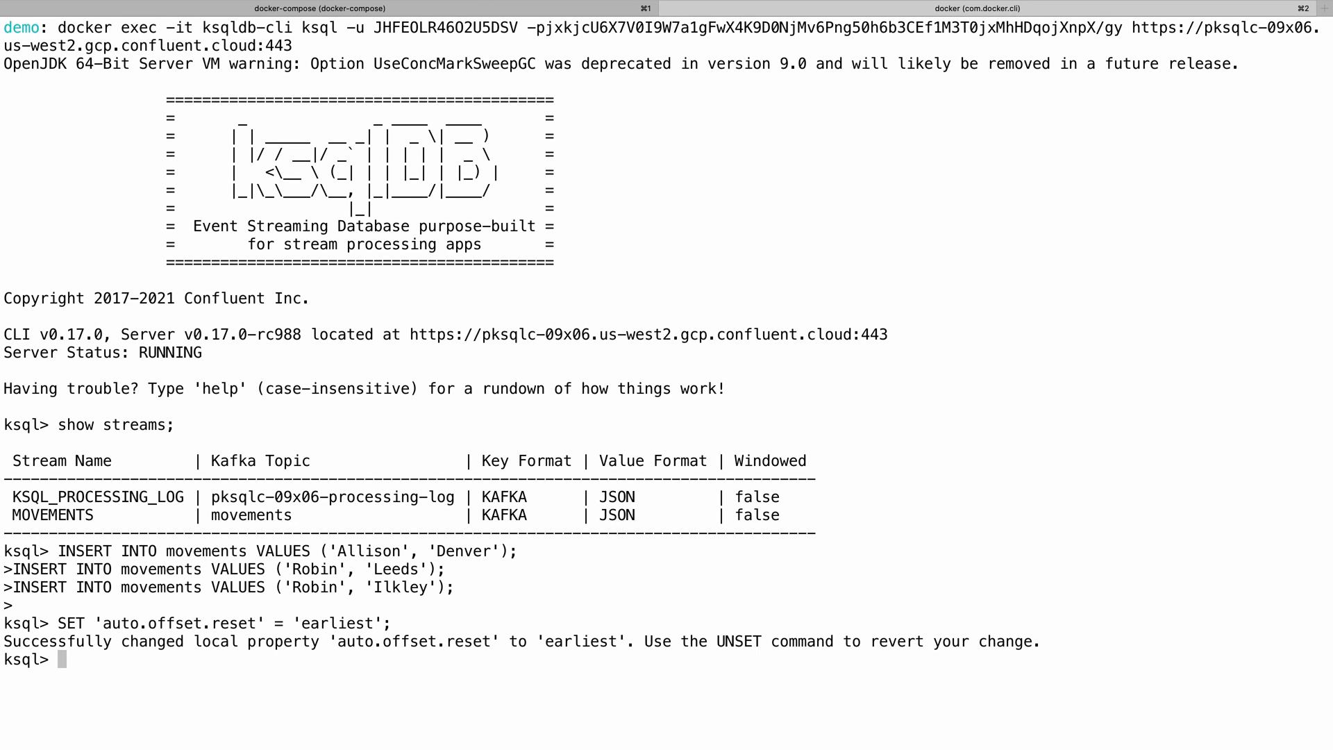
type("select * fro")
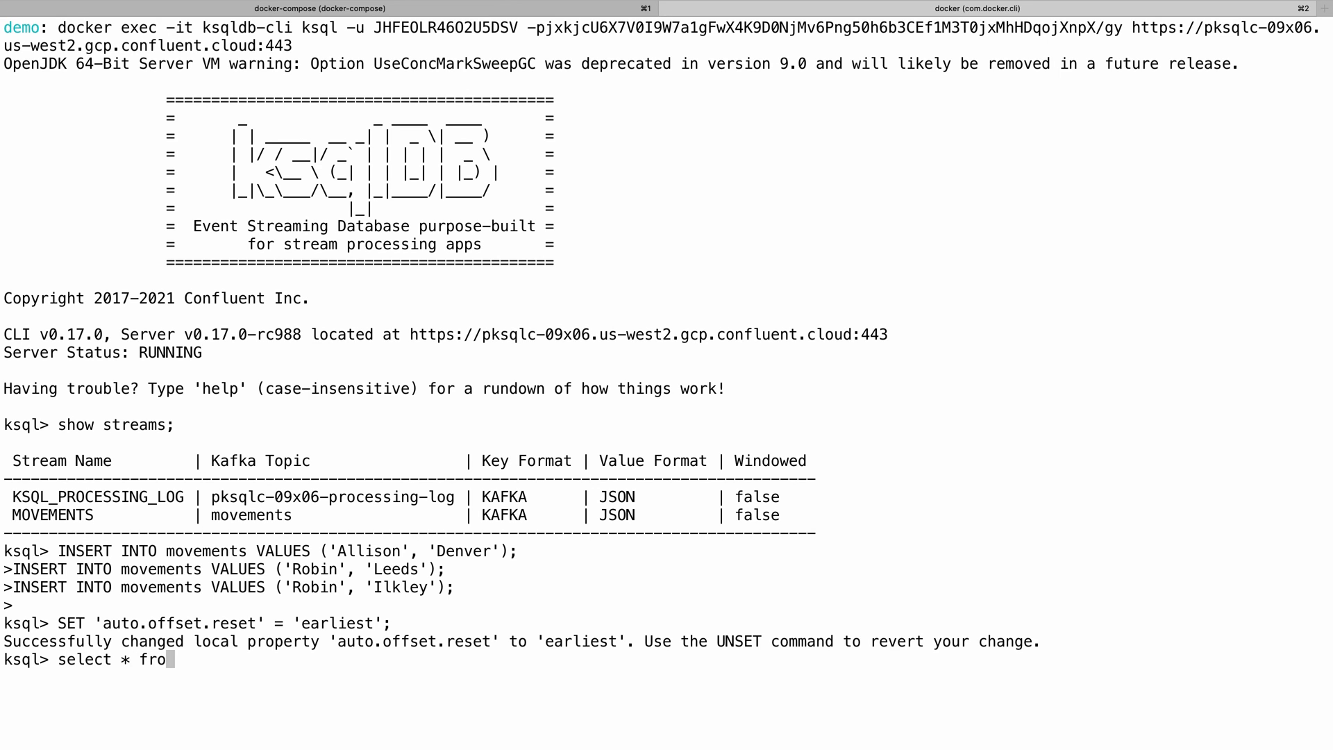
type("m movements")
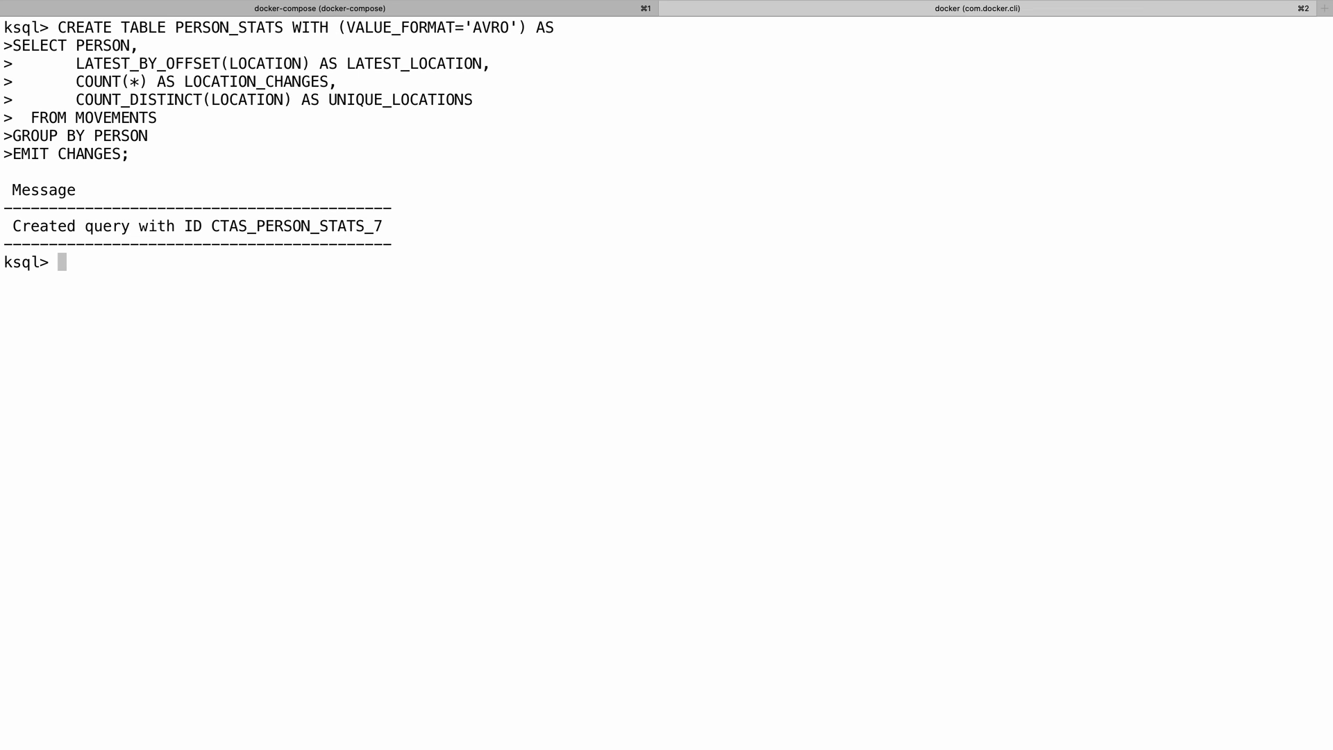
- Run 'show tables;' in the ksqlDB CLI
type("show")
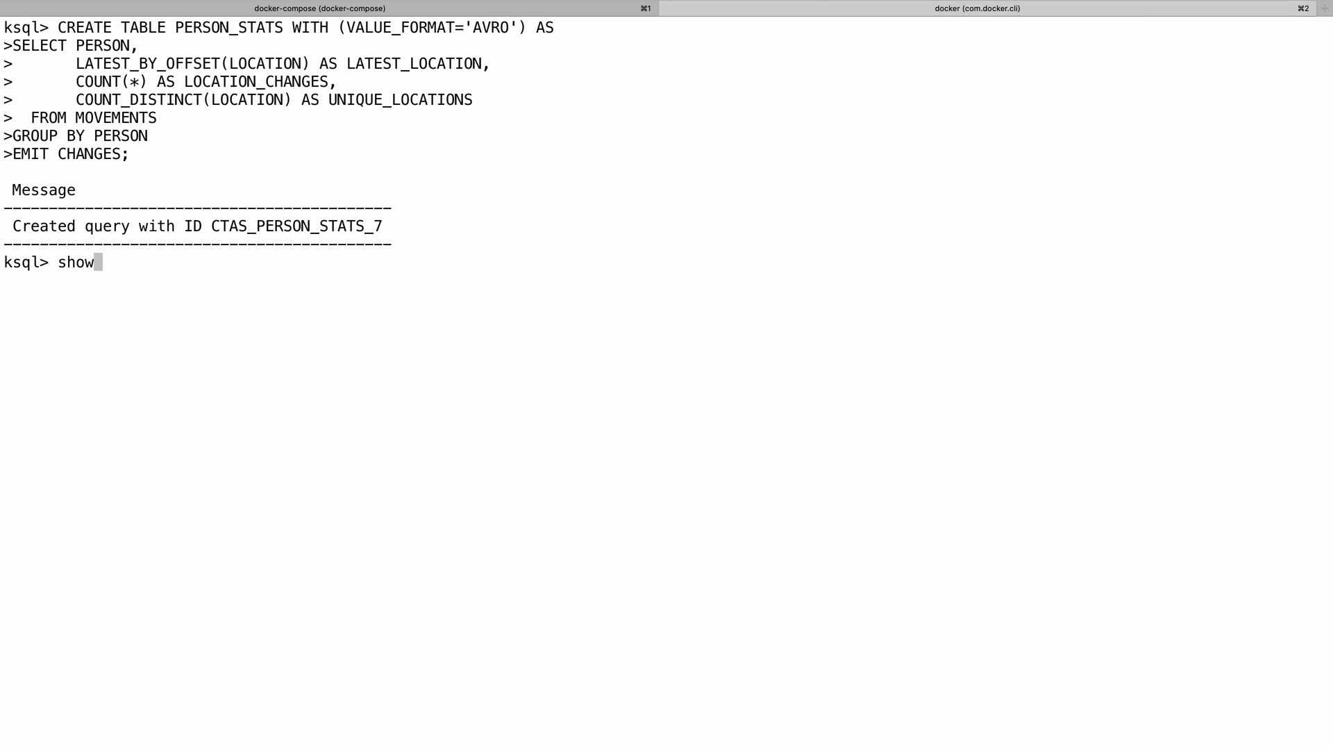
type("tables;")
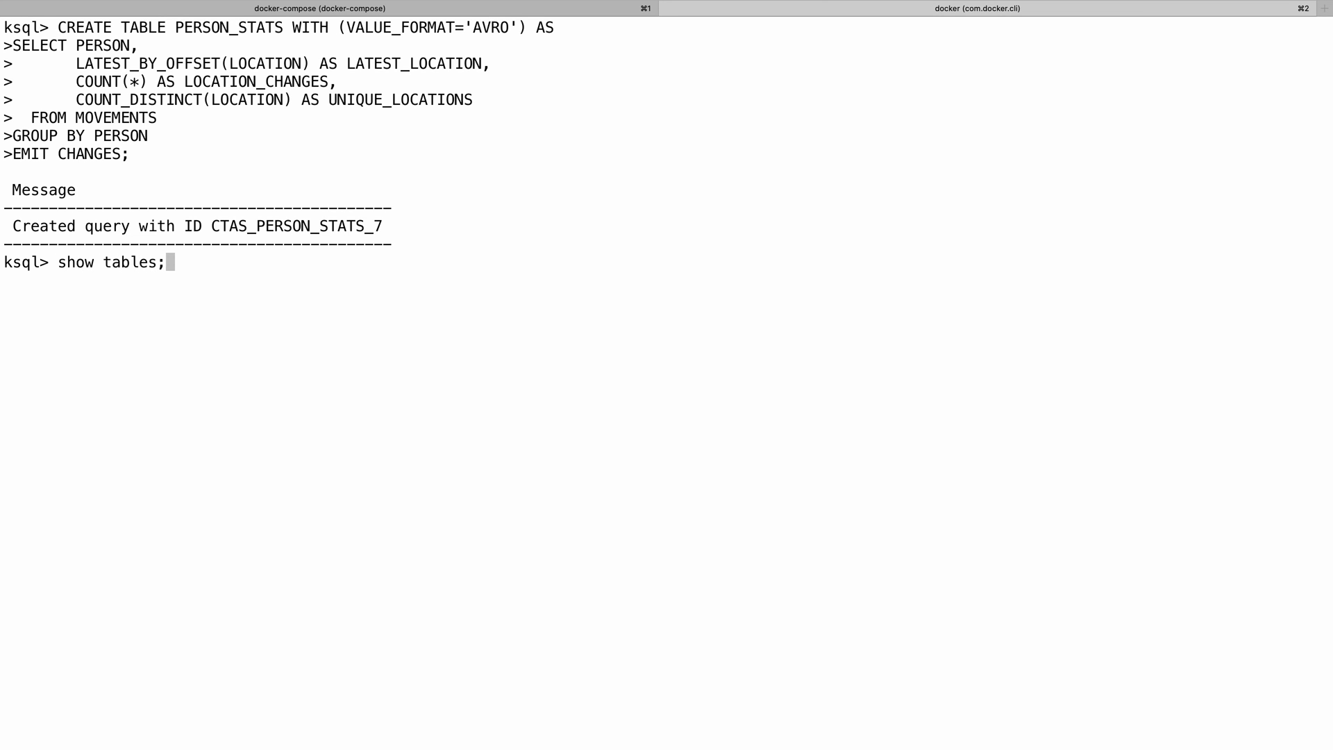
key("Return")
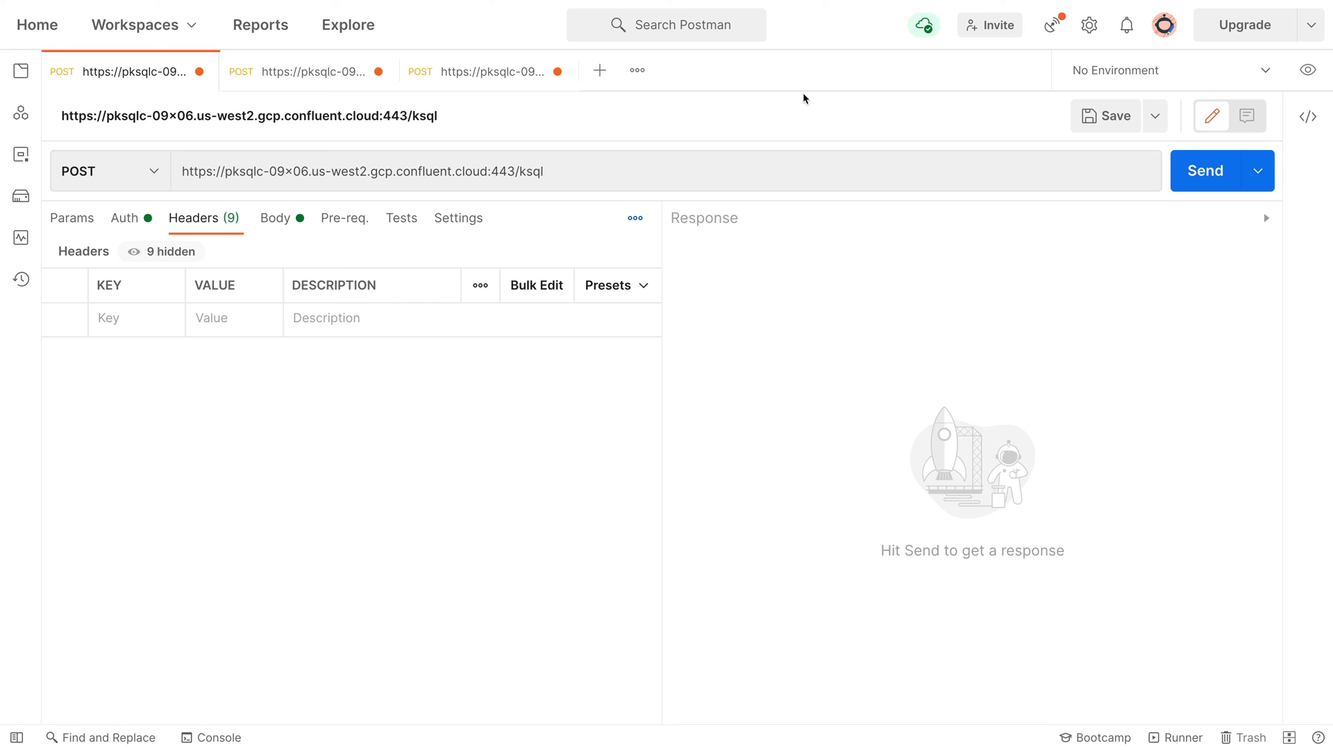
mouse_move(190, 230)
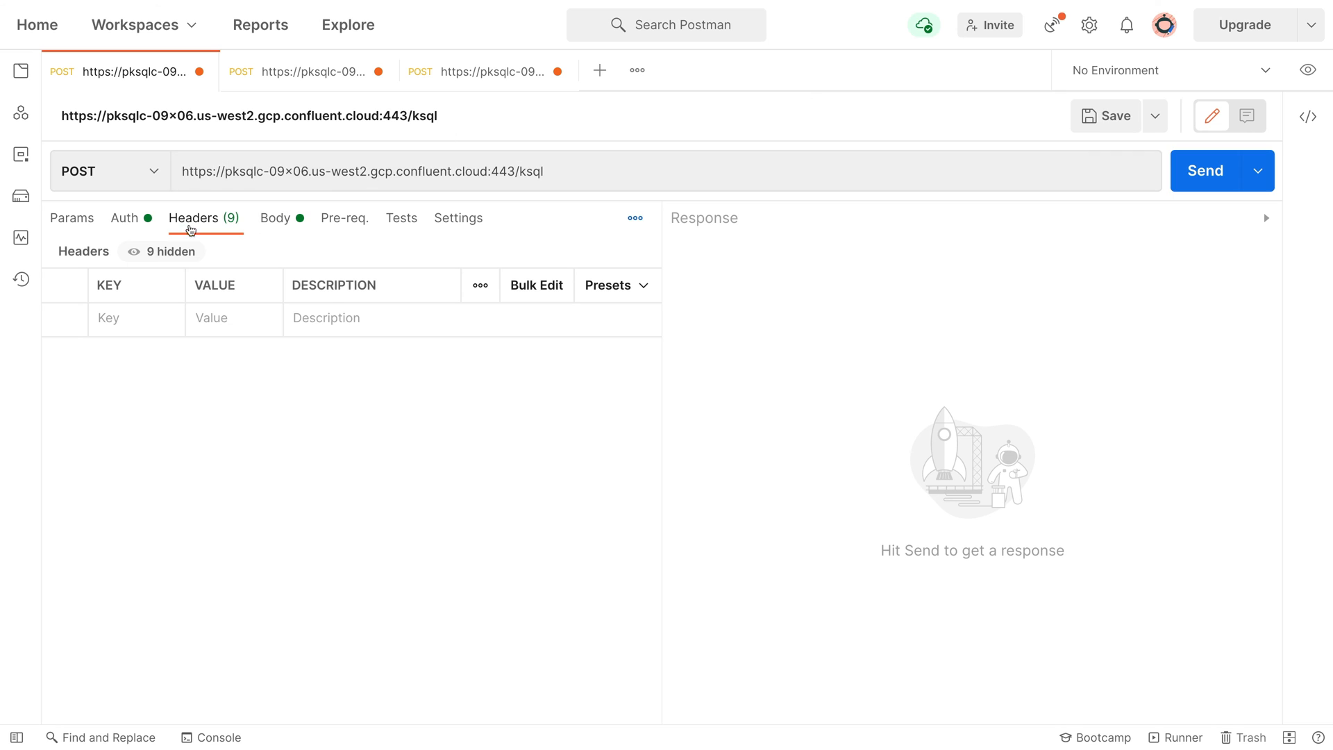
- Check the Basic Auth credentials and 'show streams;' body, then send the request
left_click(123, 217)
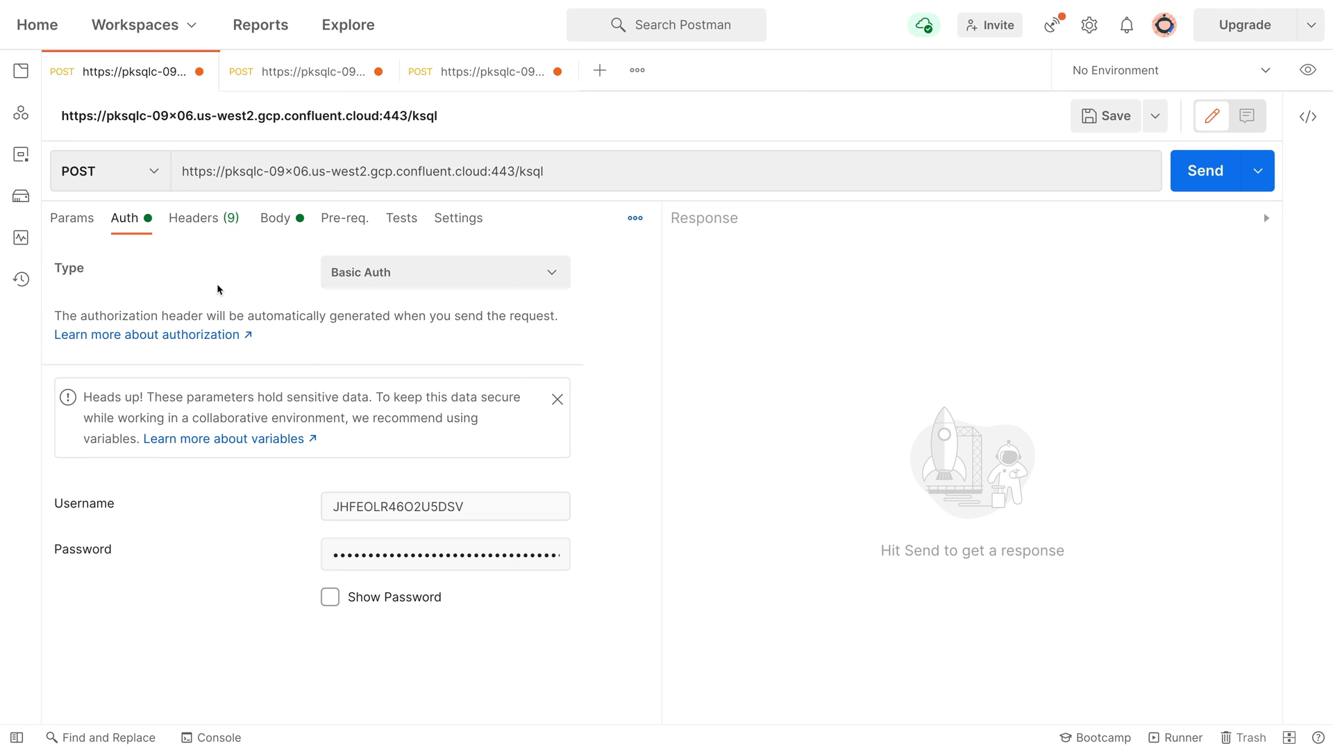
mouse_move(370, 519)
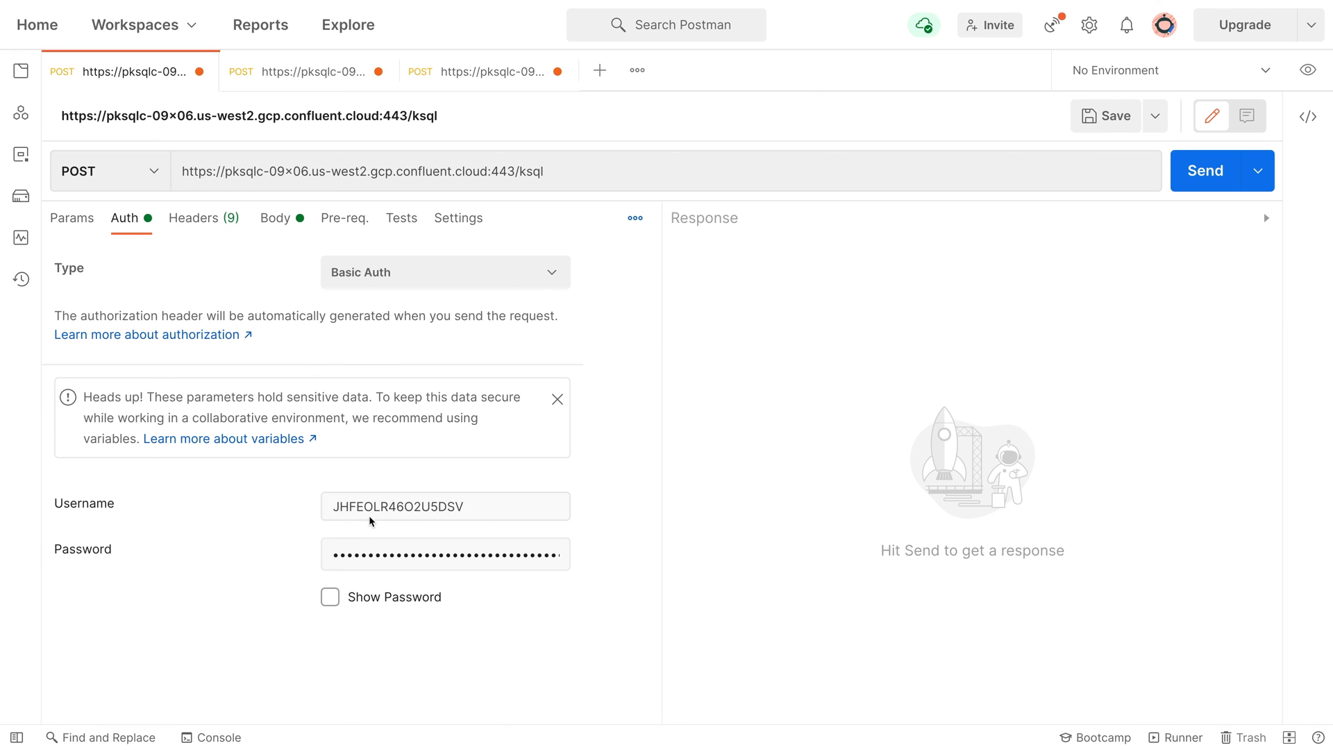
mouse_move(167, 489)
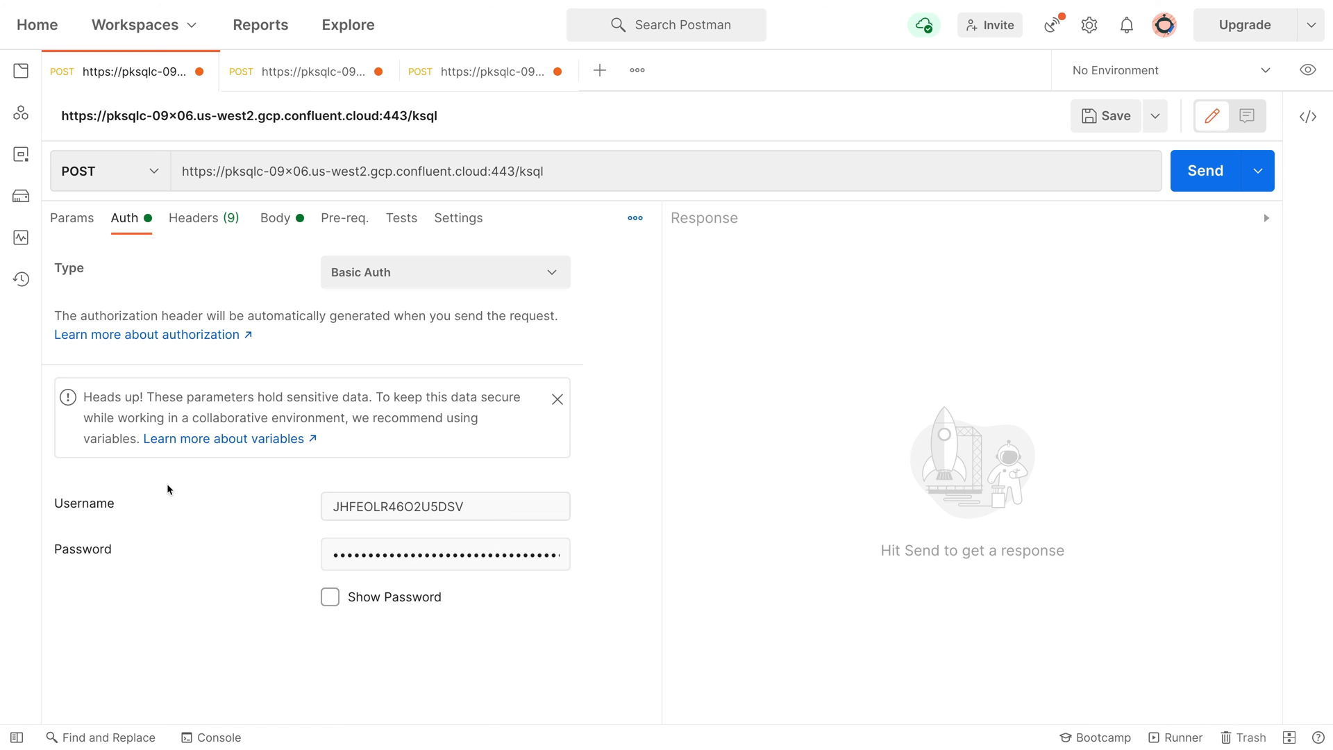
mouse_move(274, 217)
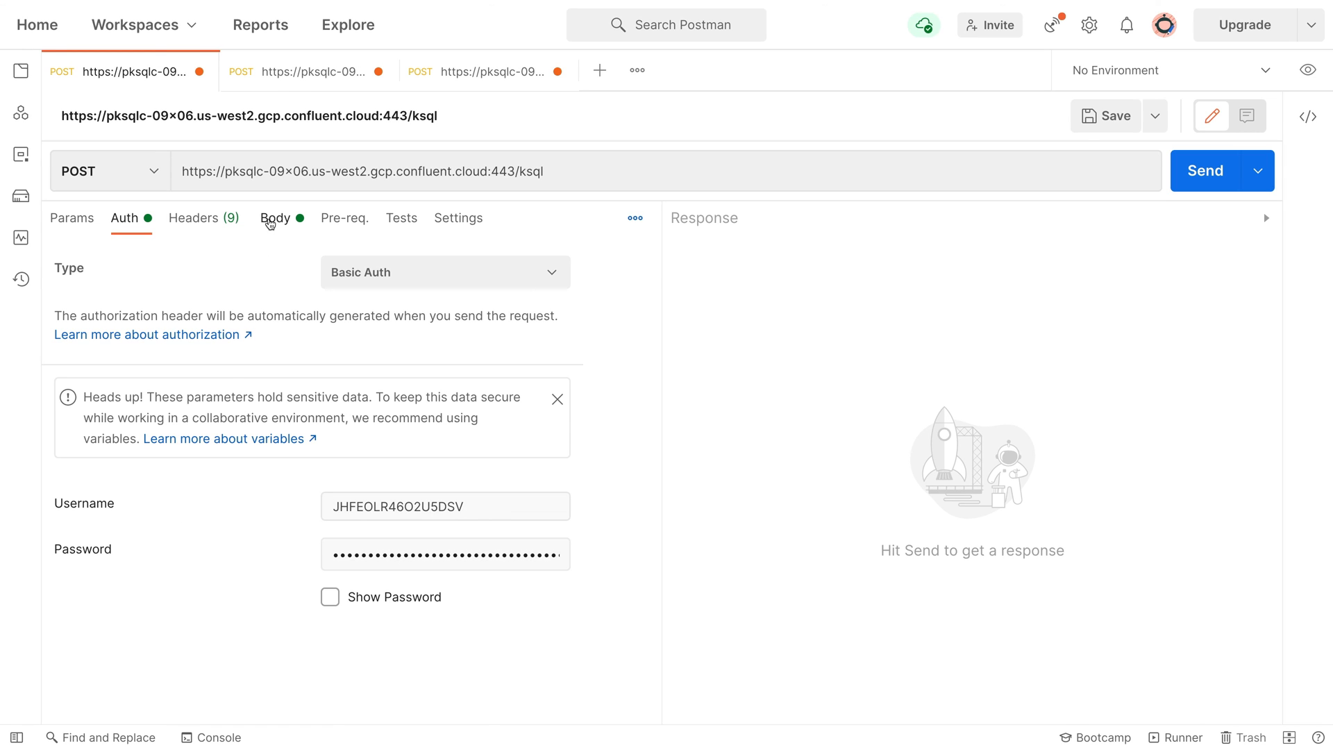
left_click(275, 217)
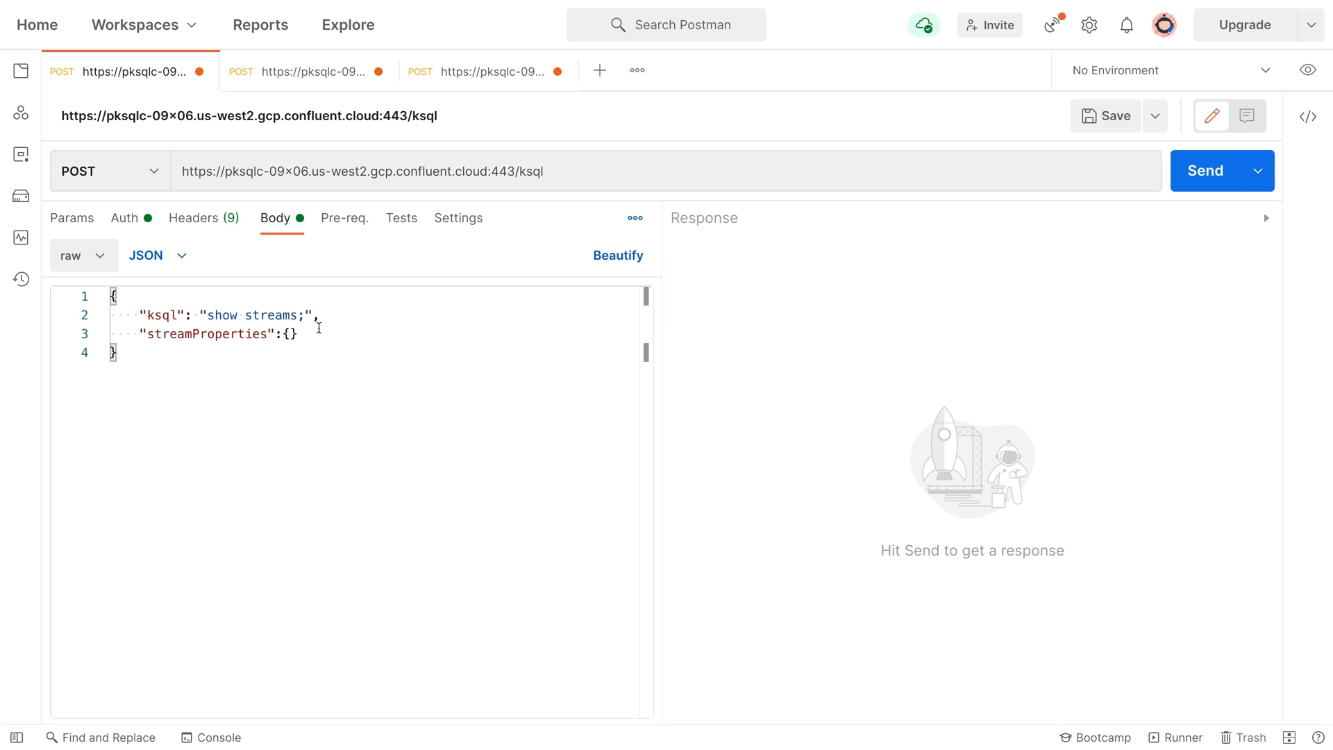
mouse_move(1111, 207)
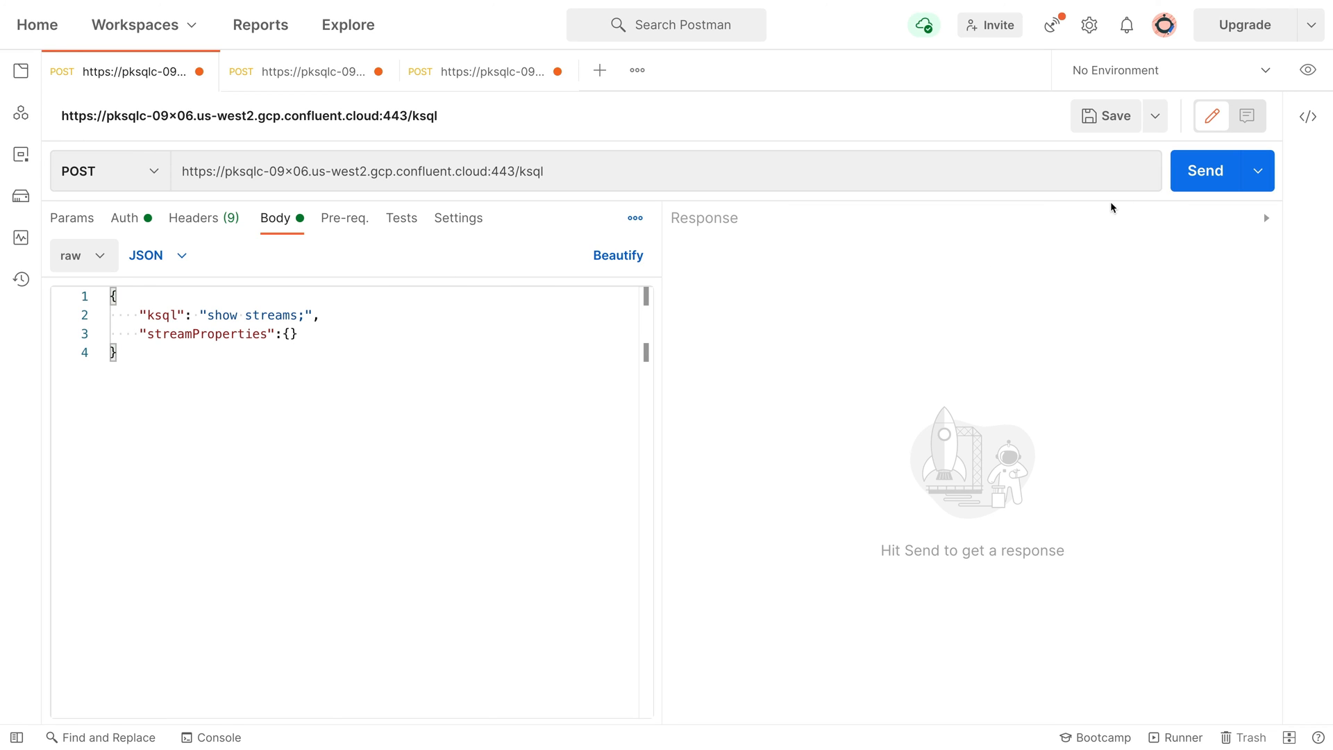
mouse_move(1204, 171)
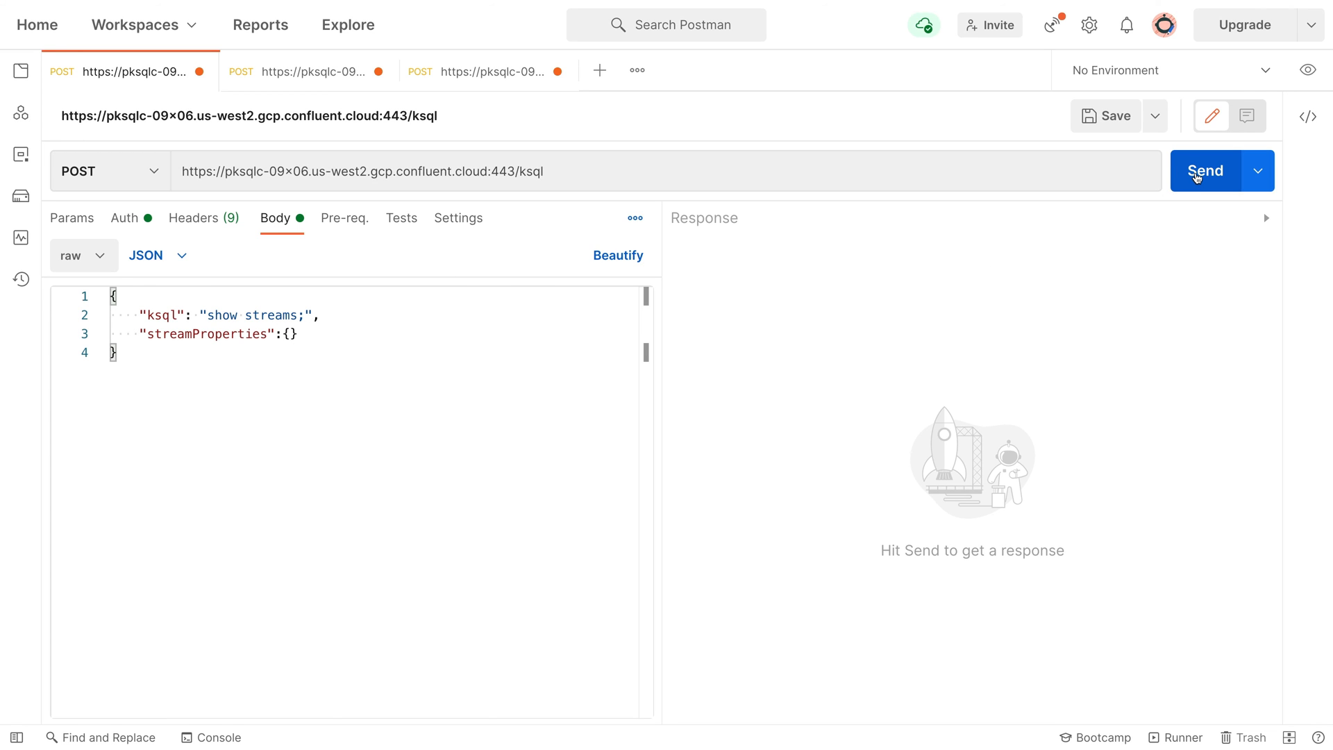
left_click(1204, 171)
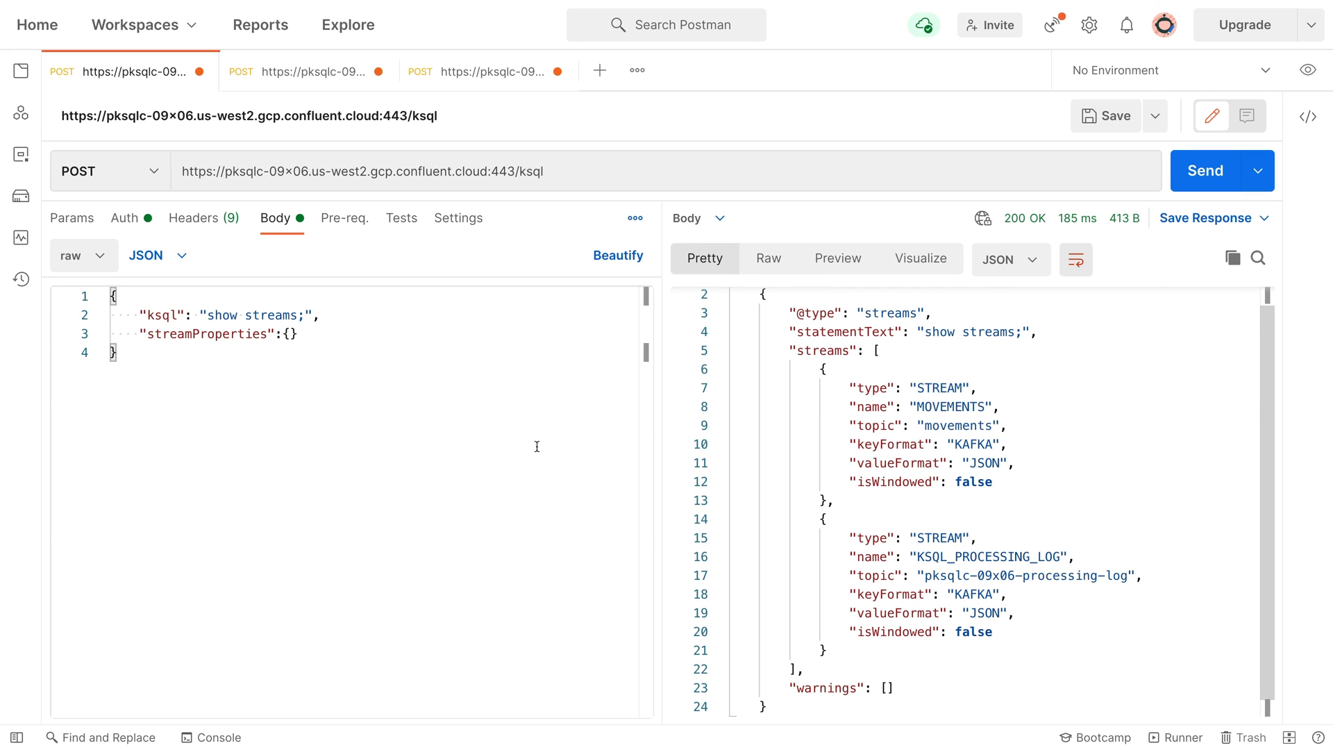
- Send a 'show tables;' request over REST, listing the PERSON_STATS table
double_click(270, 315)
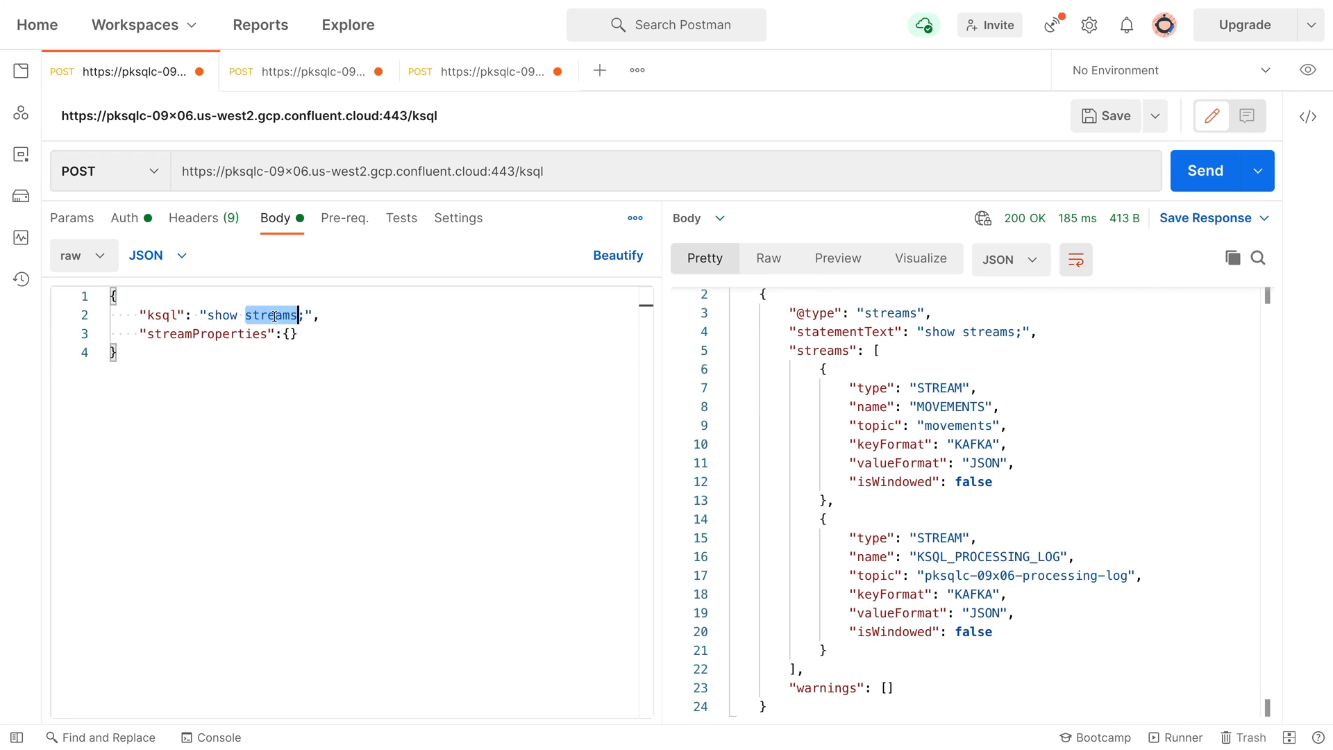
type("tables")
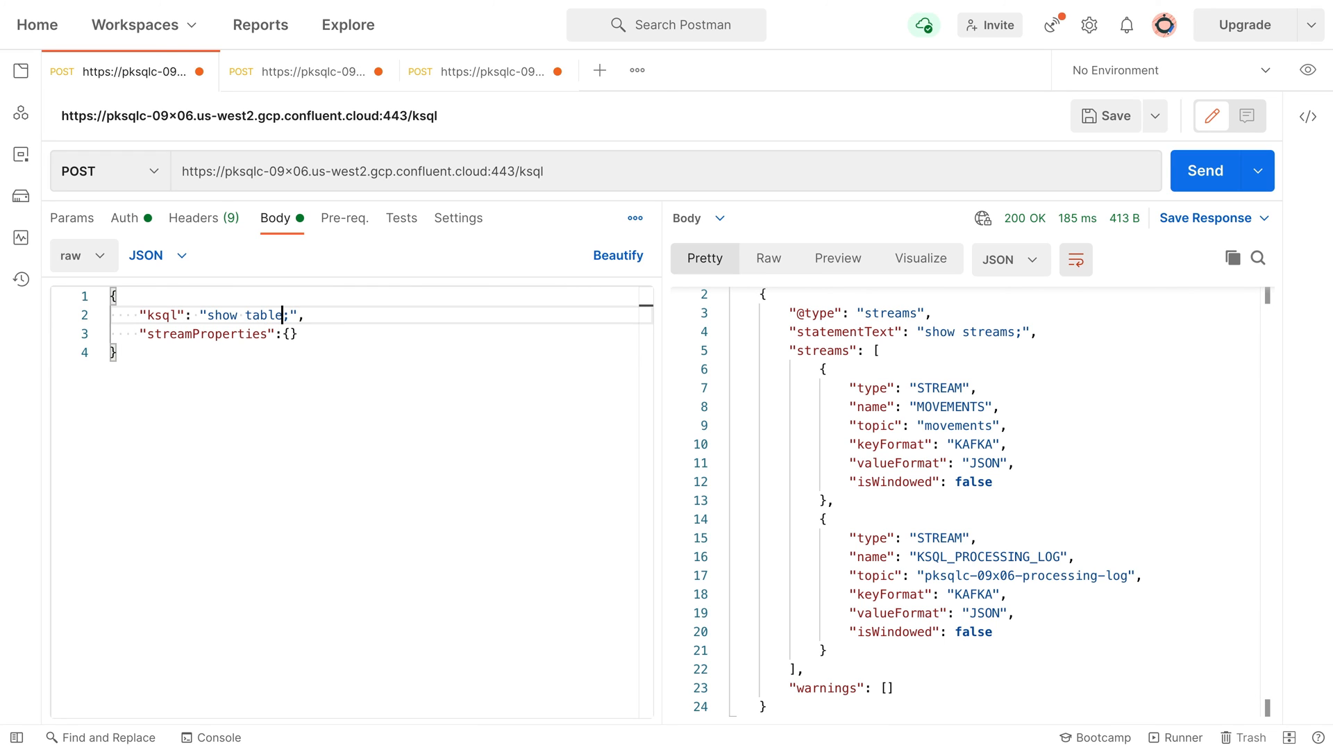
type("s")
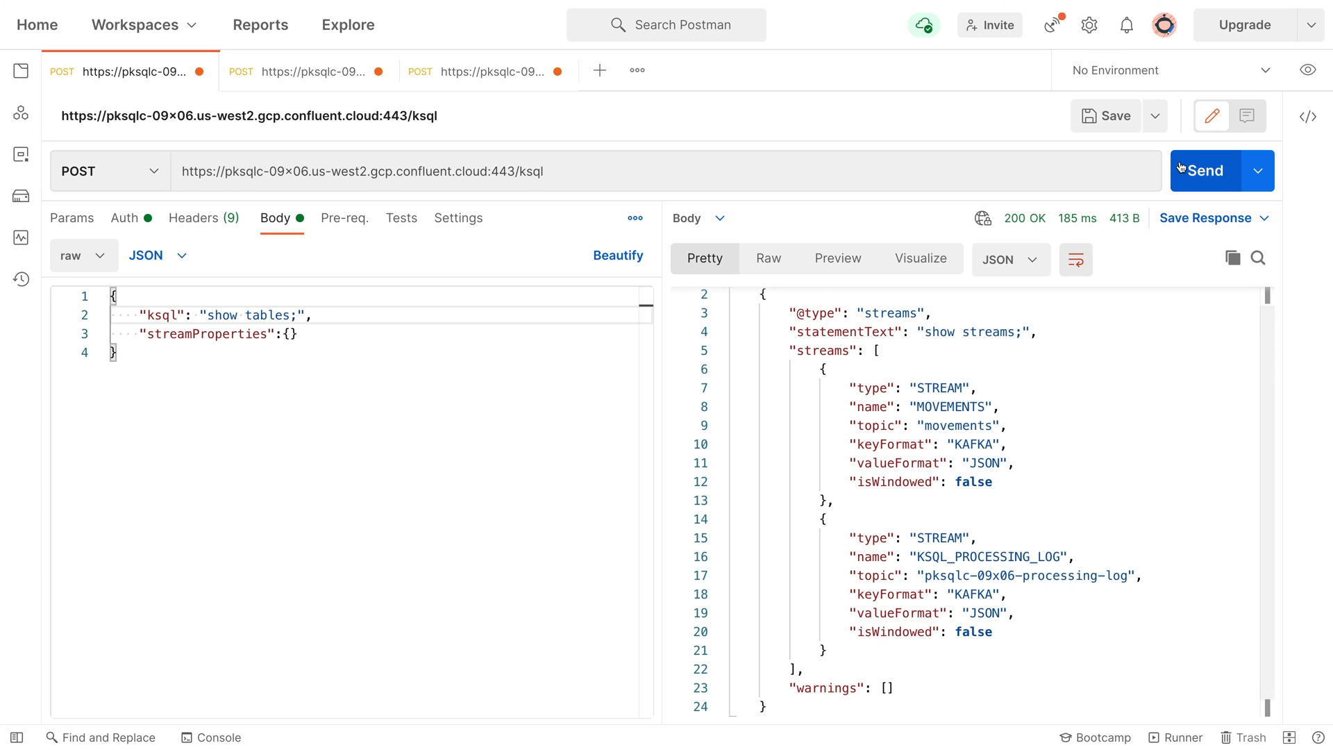
left_click(1202, 171)
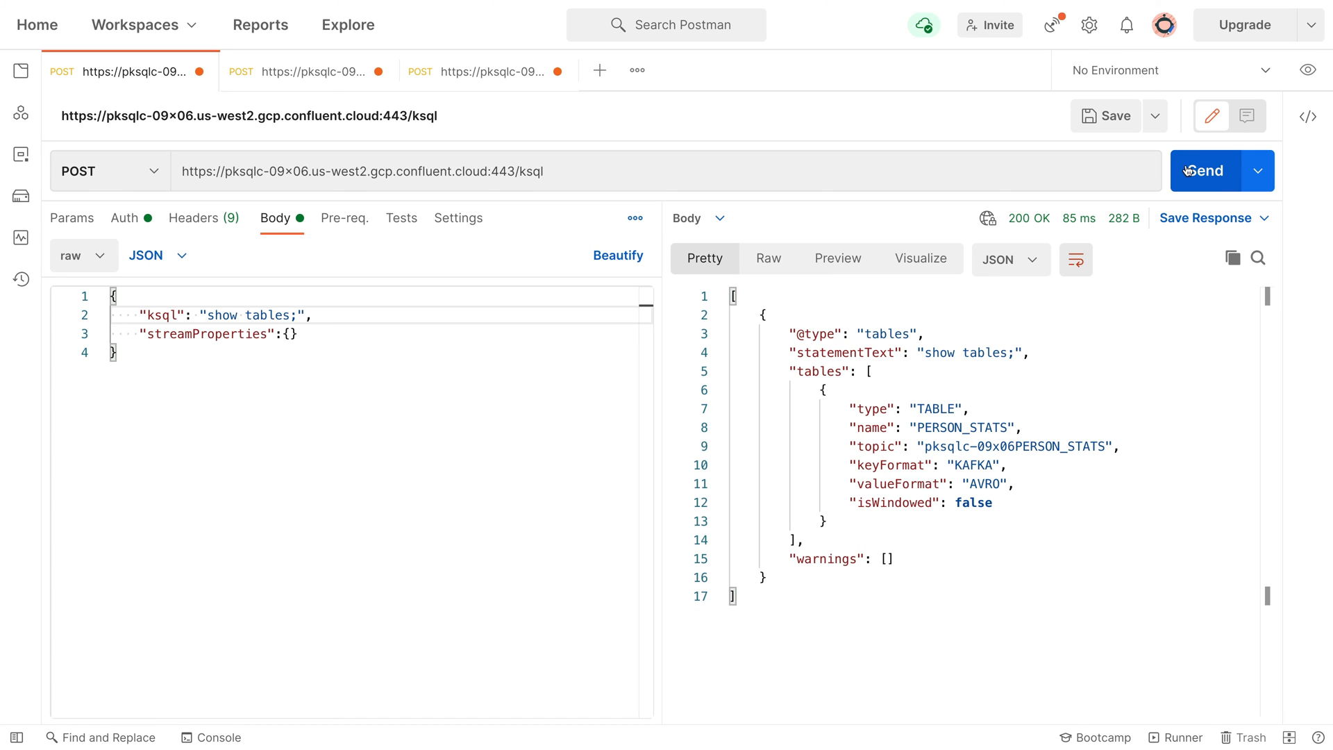
mouse_move(333, 318)
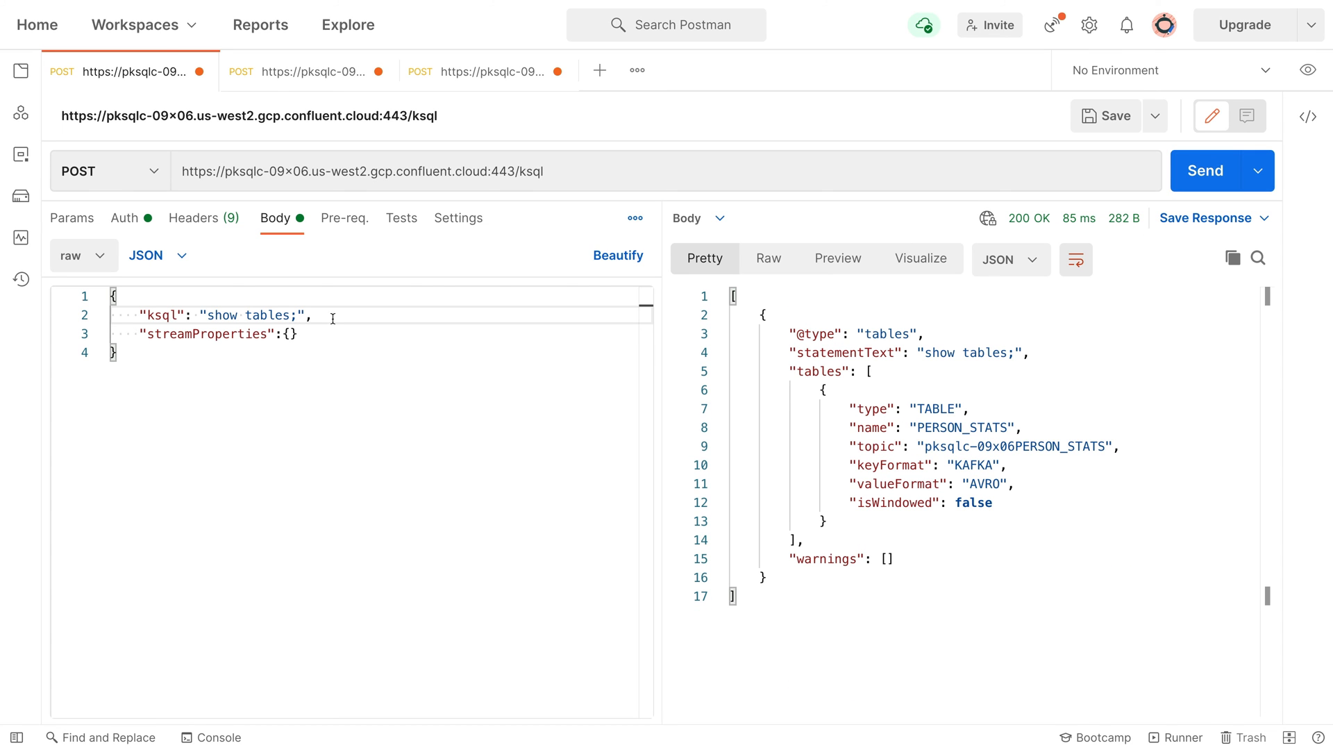
mouse_move(293, 79)
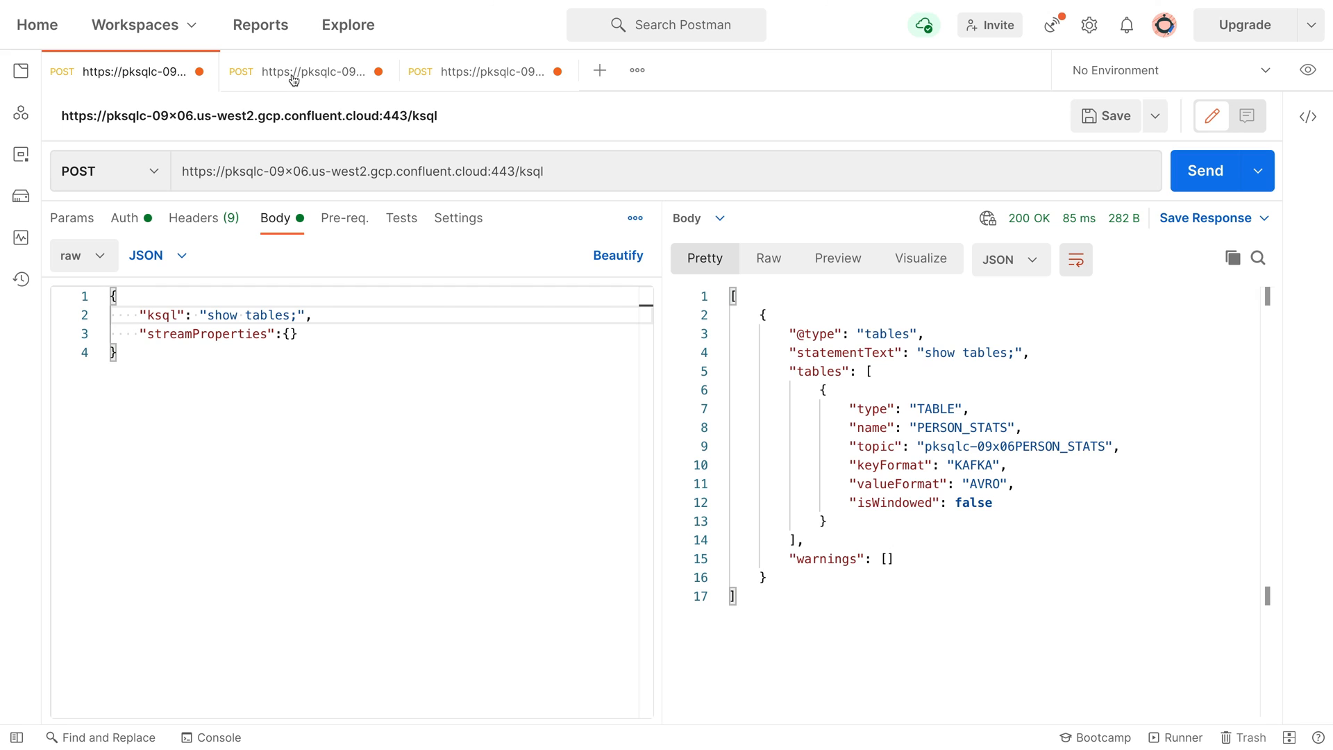
- Send the INSERT request recording Allison's move to Loveland, returning 200 OK
left_click(306, 72)
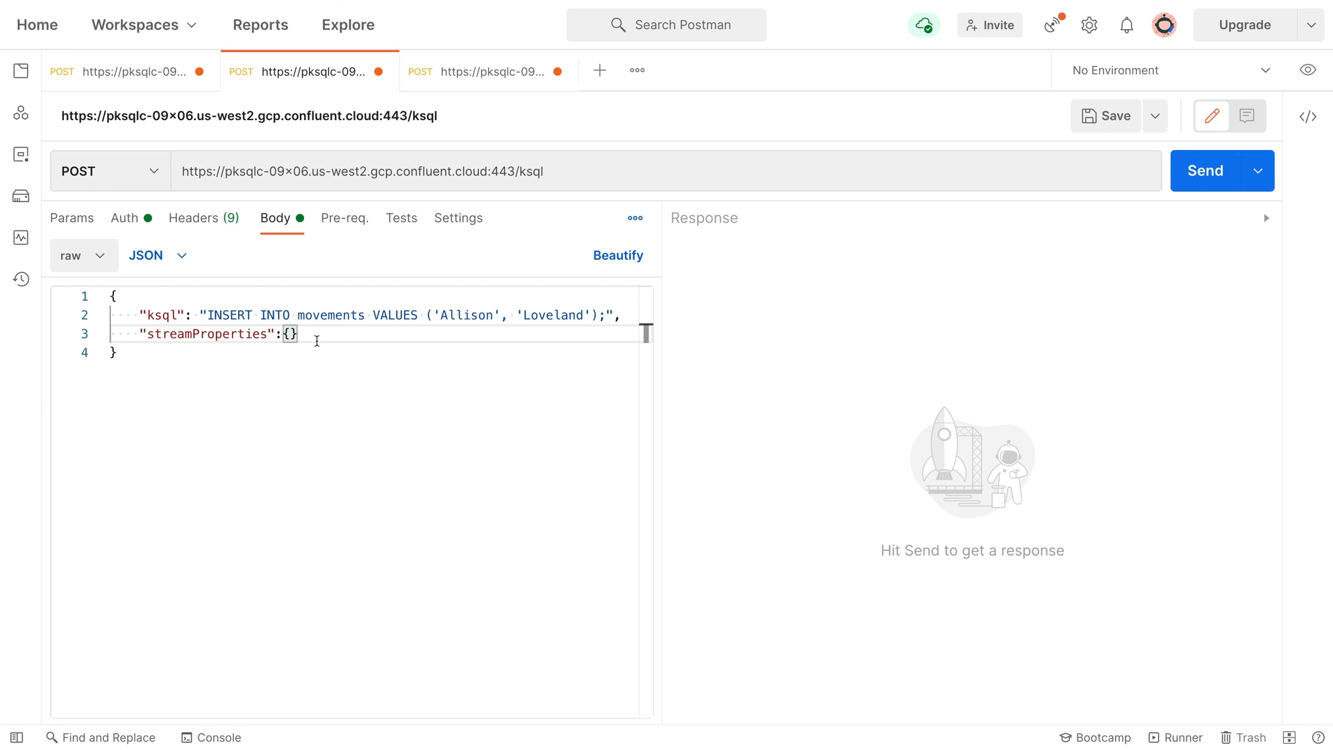
left_click(1204, 170)
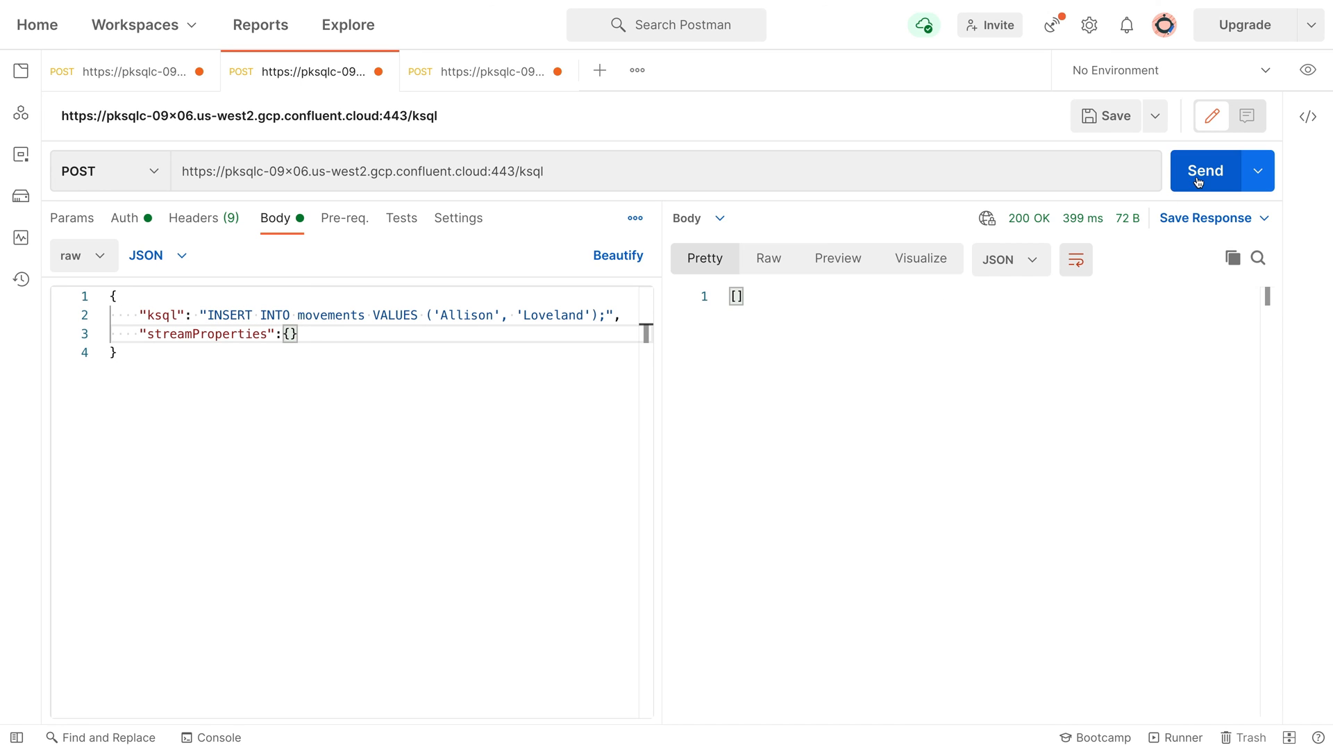
mouse_move(694, 102)
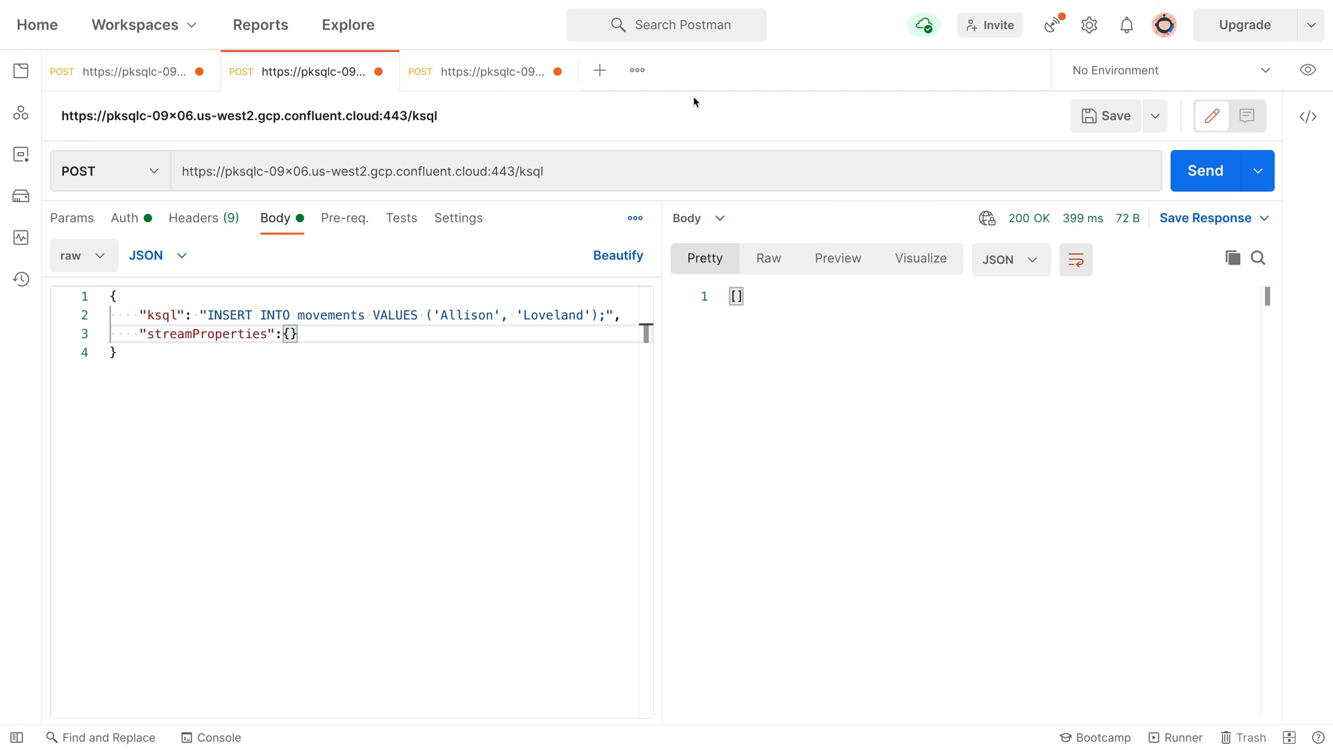
left_click(489, 72)
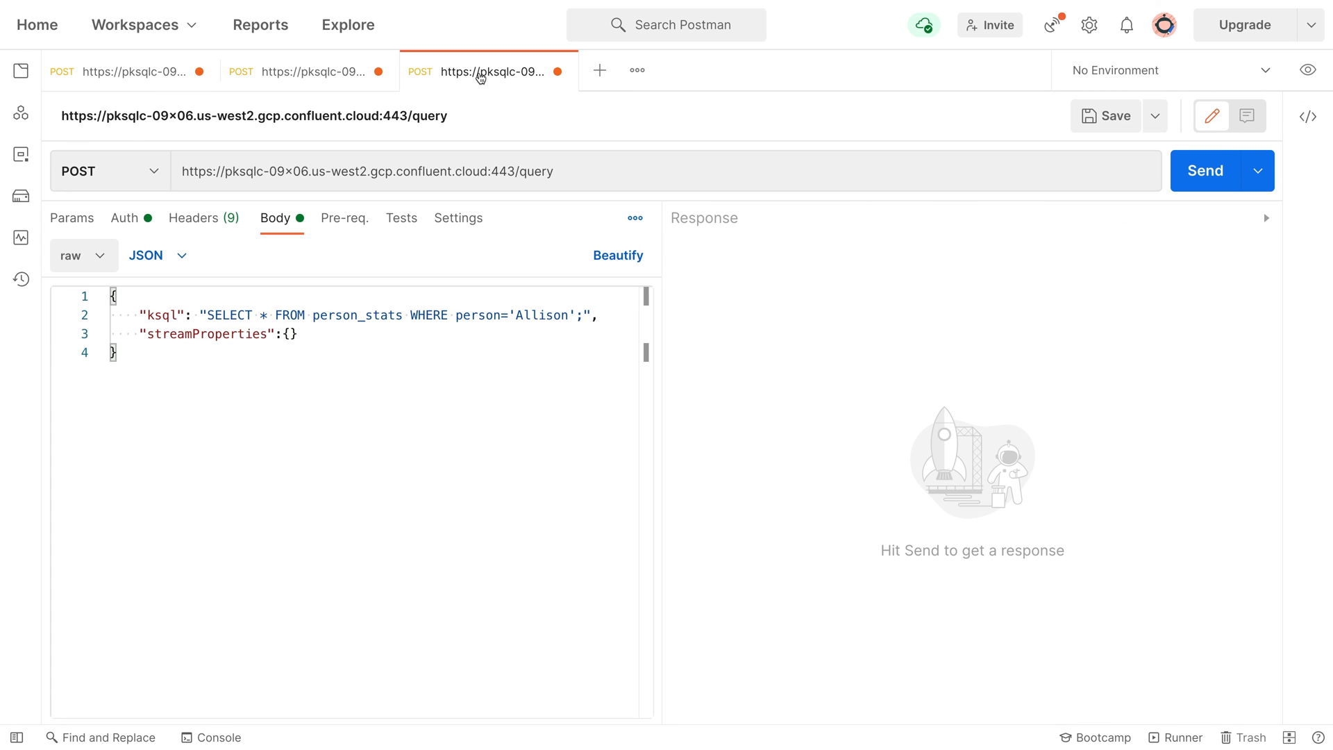
mouse_move(383, 315)
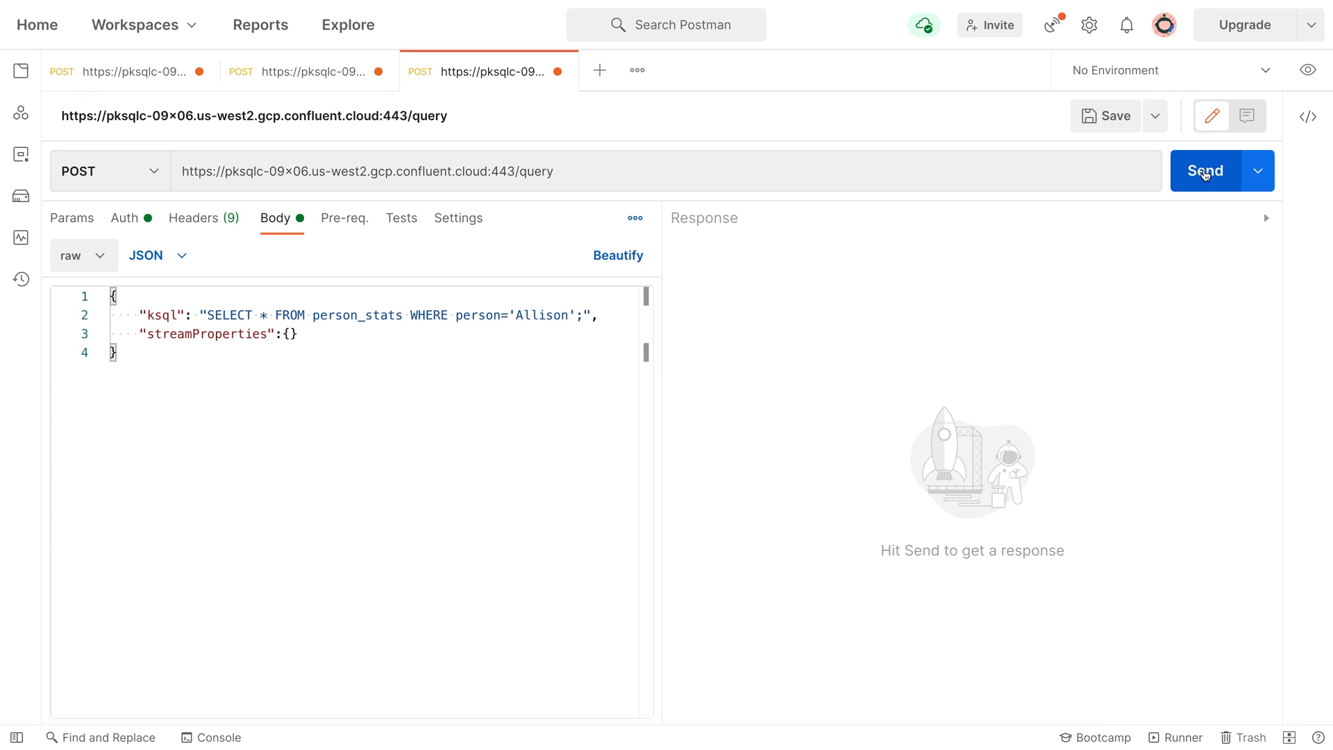
- Send SELECT * FROM person_stats WHERE person='Allison': Loveland, 4 location changes, 3 unique locations
left_click(1205, 171)
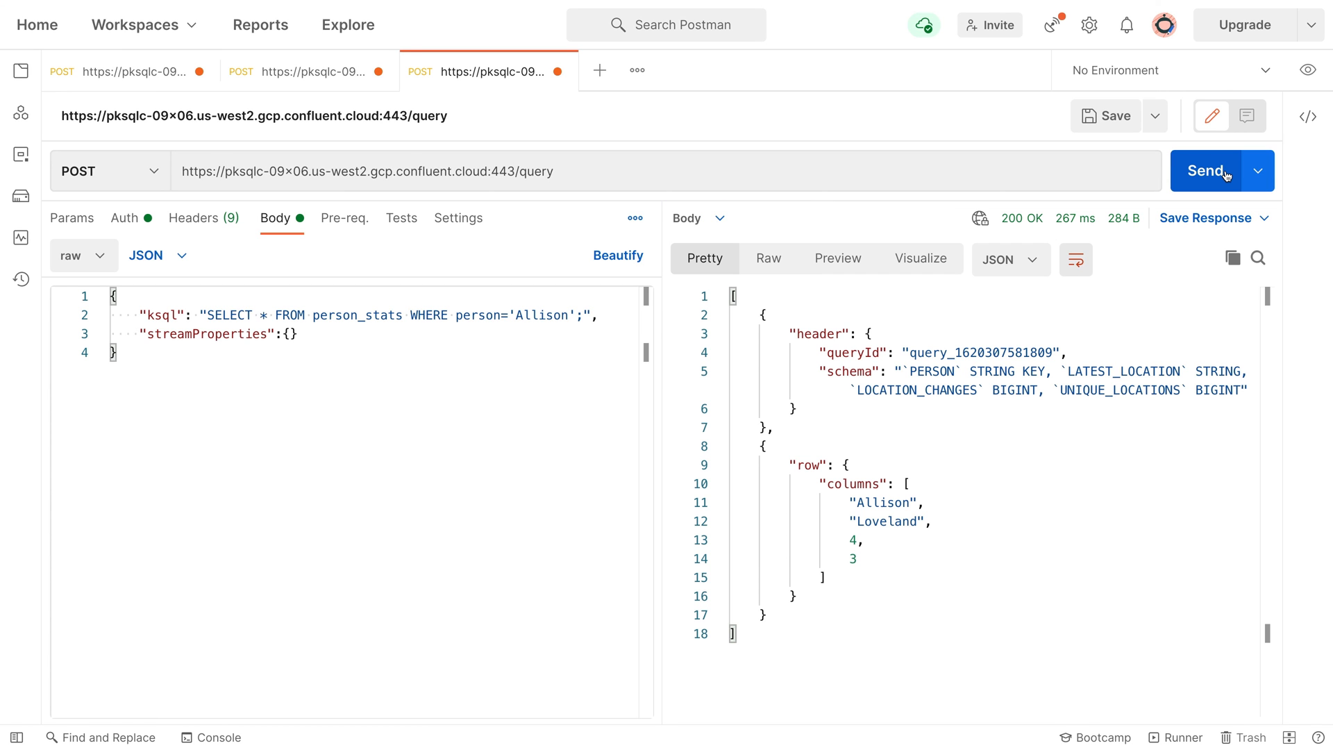
mouse_move(881, 527)
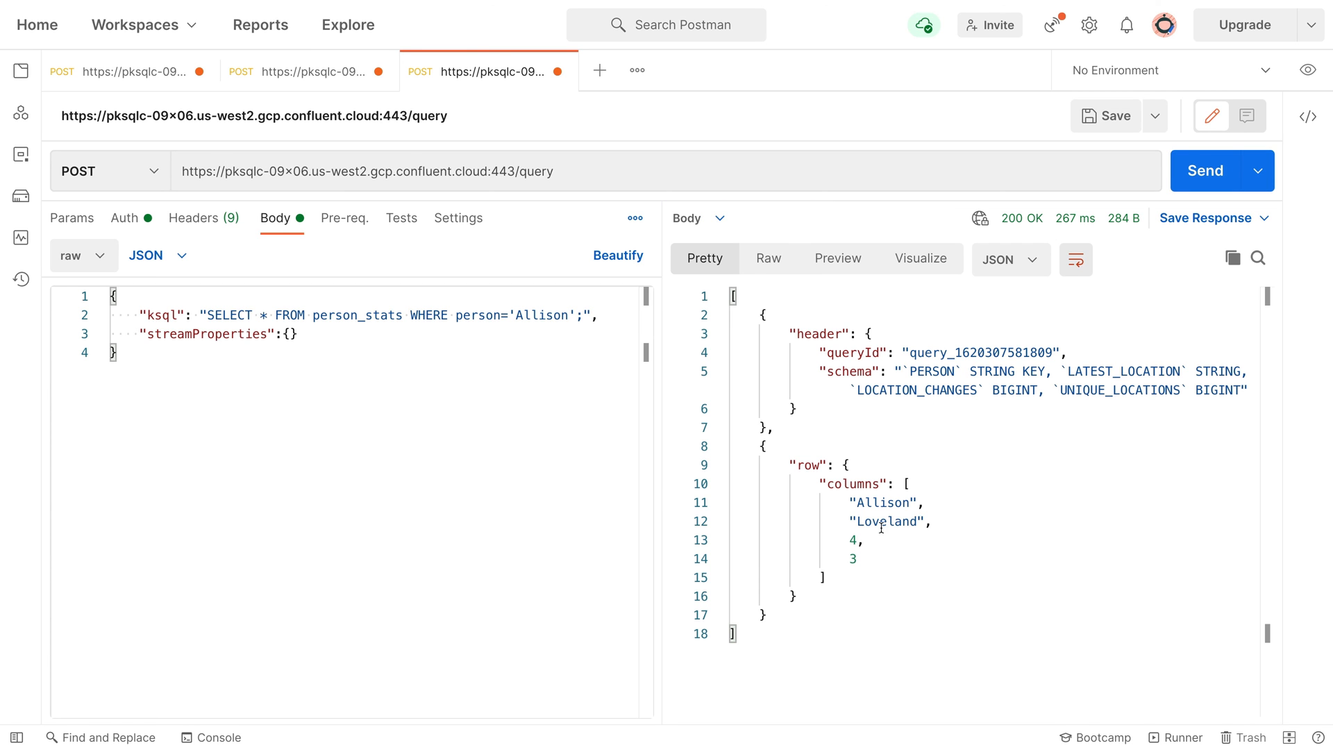